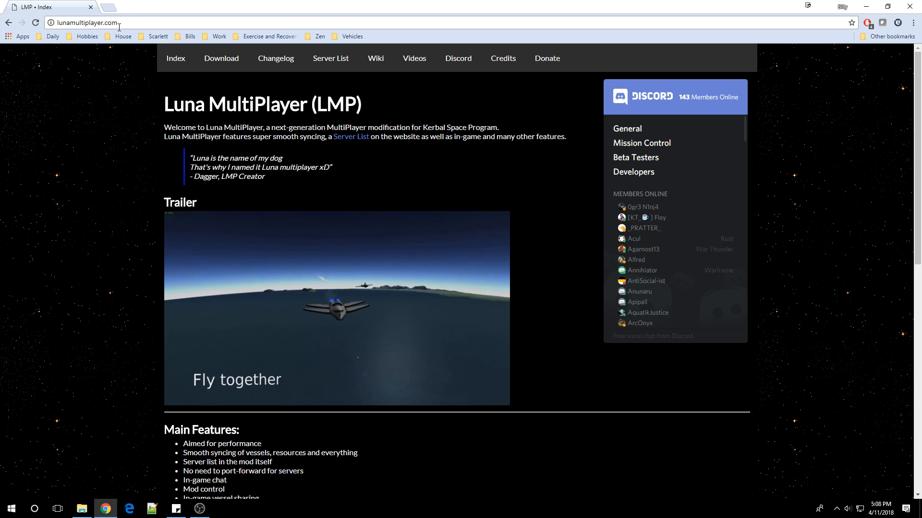
Reach the Luna MultiPlayer download page and download the latest client release zip
click(89, 22)
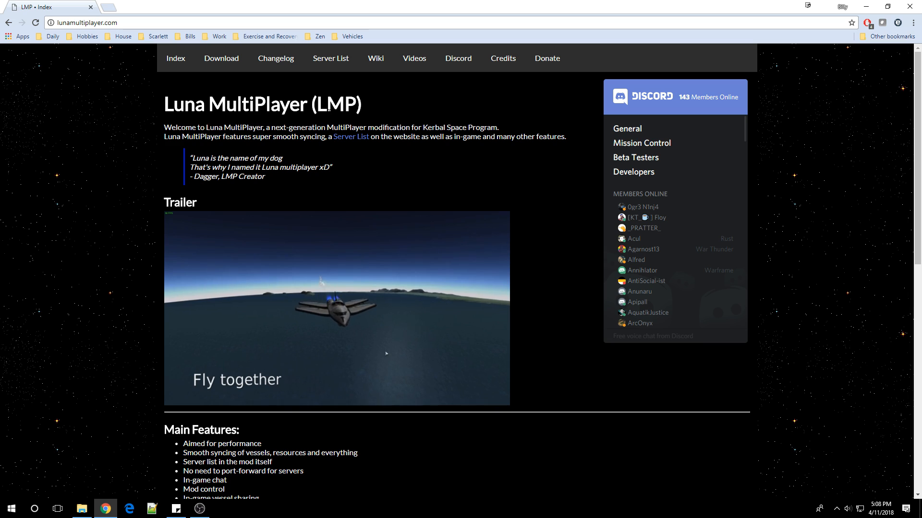
mouse_move(220, 58)
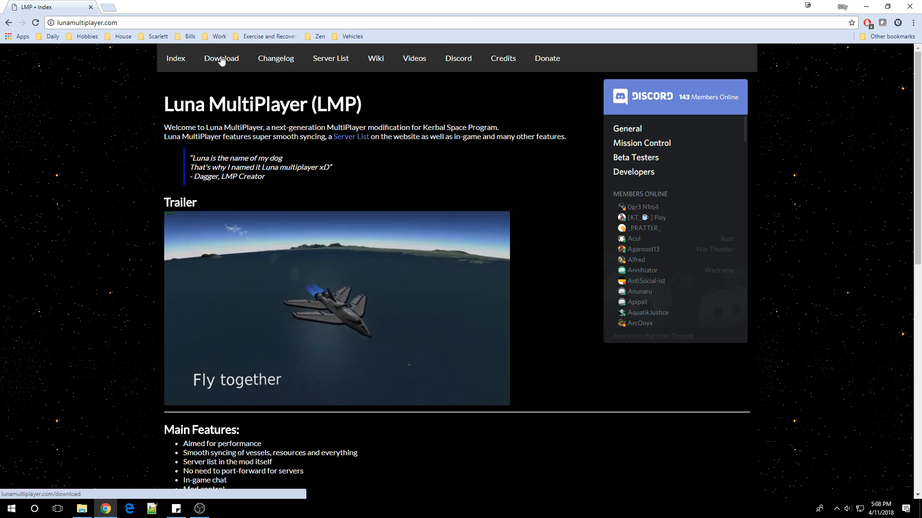
click(220, 59)
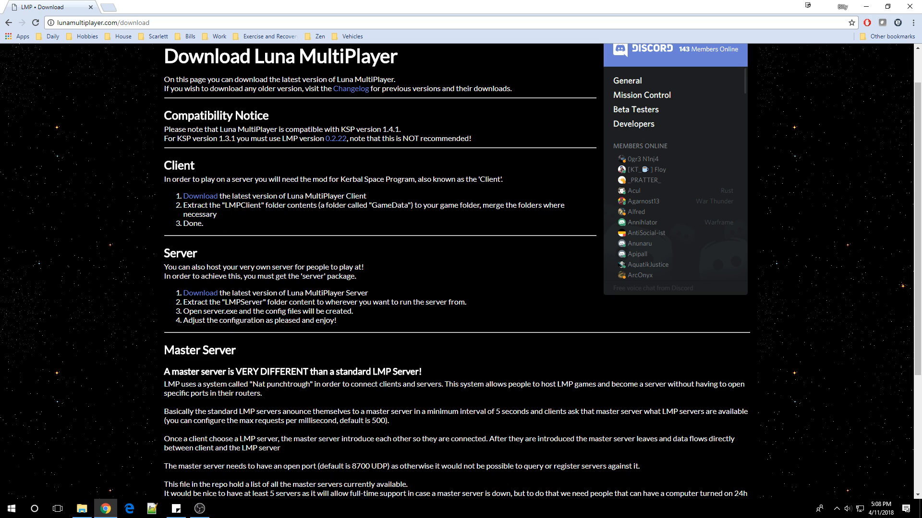
click(199, 196)
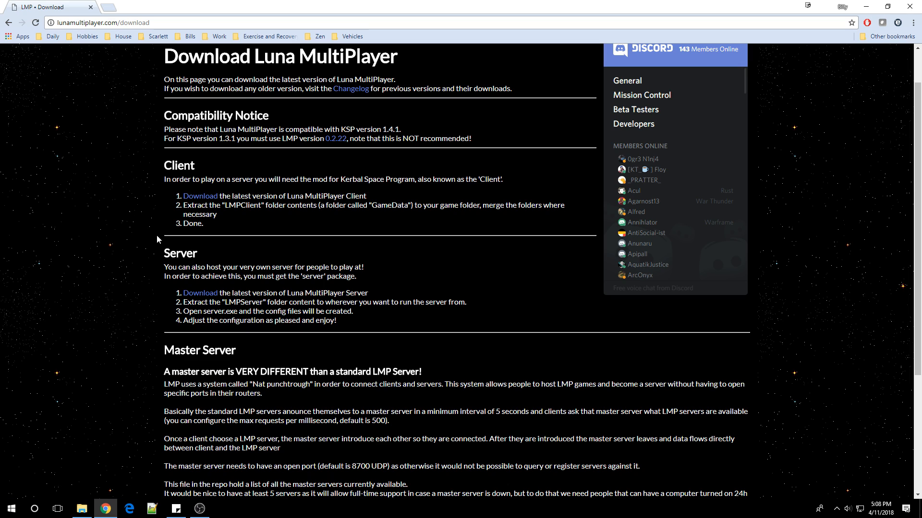
click(200, 293)
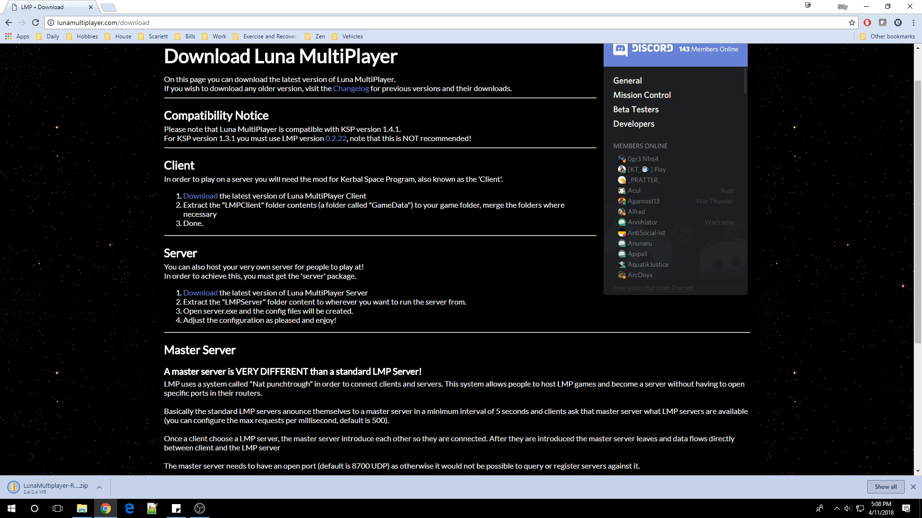
mouse_move(271, 155)
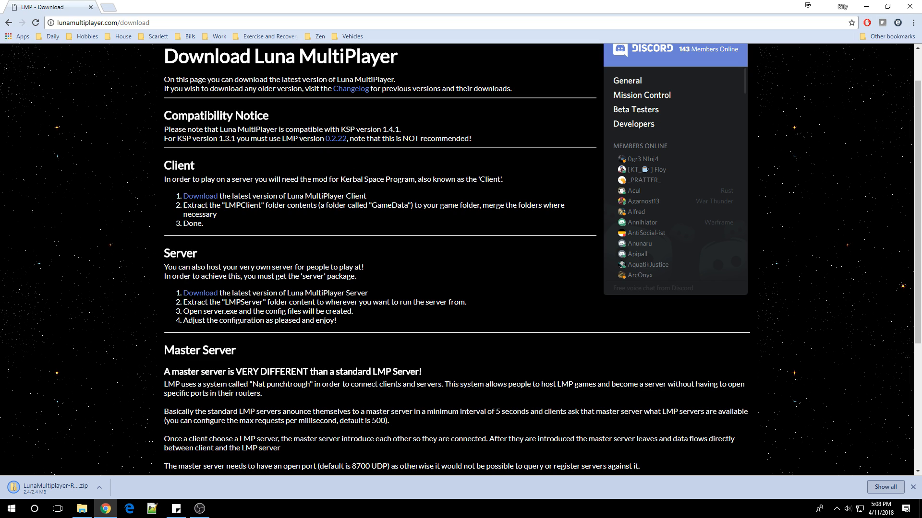
mouse_move(289, 191)
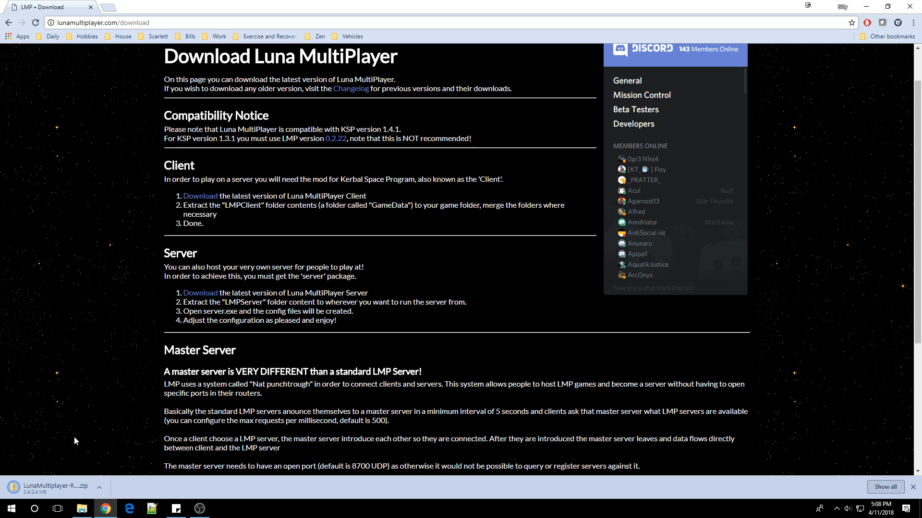
mouse_move(55, 457)
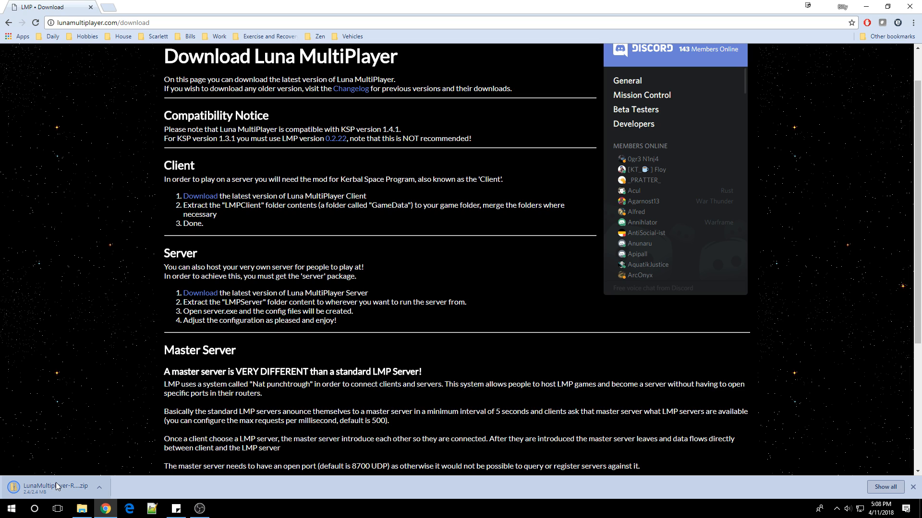
mouse_move(50, 487)
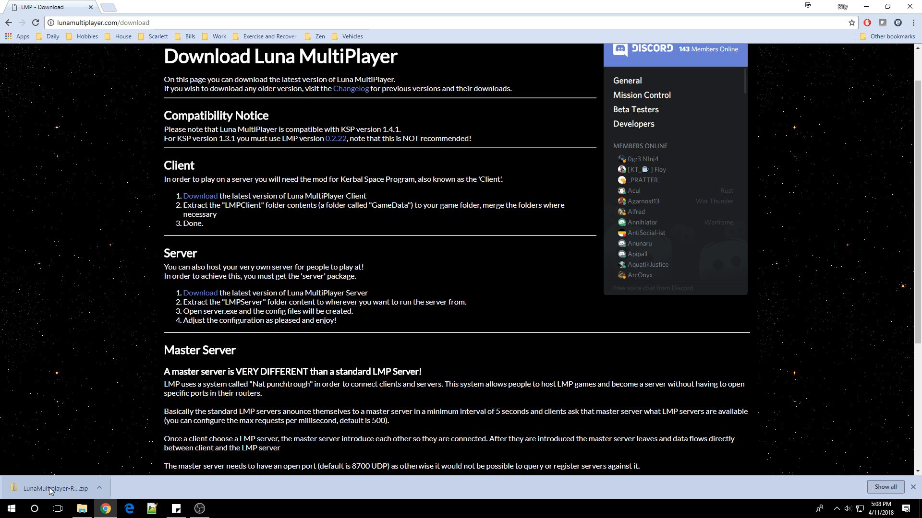
Show the release zip full screen with its LMPClient, LMPServer folders and LMP Readme.txt
click(55, 488)
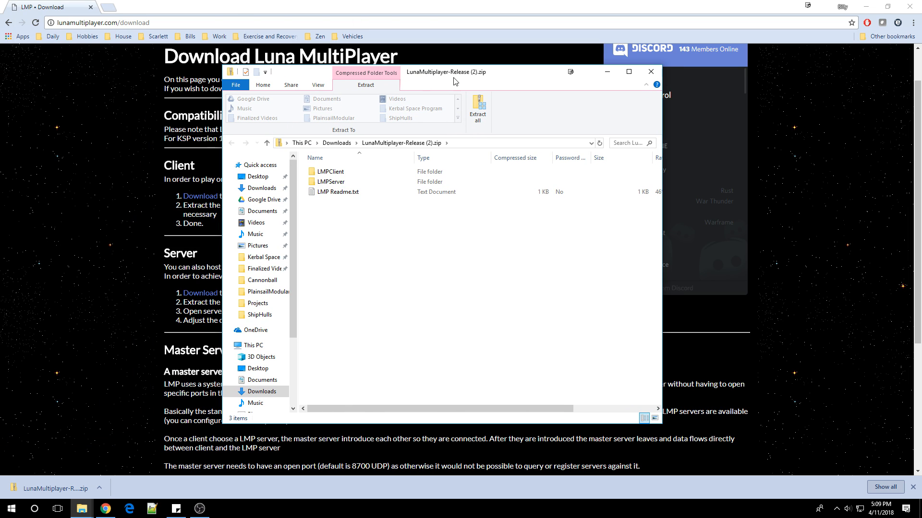
click(628, 71)
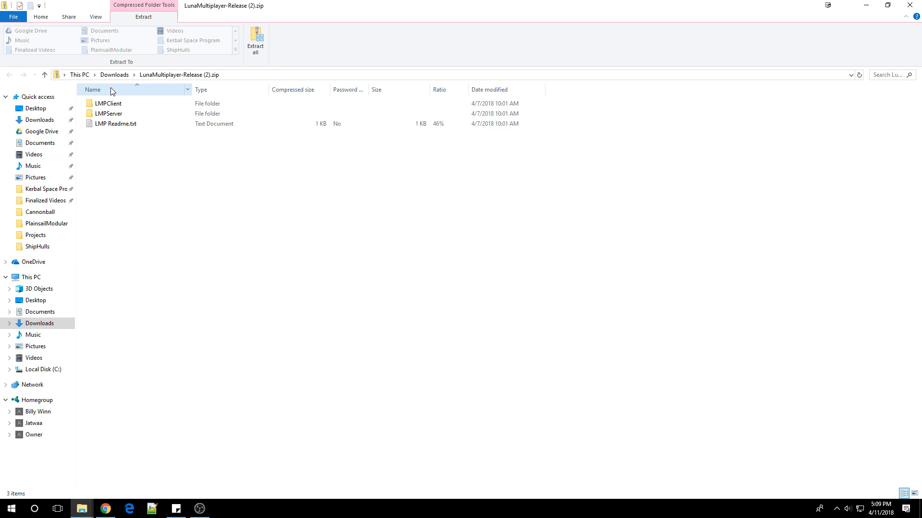
click(107, 104)
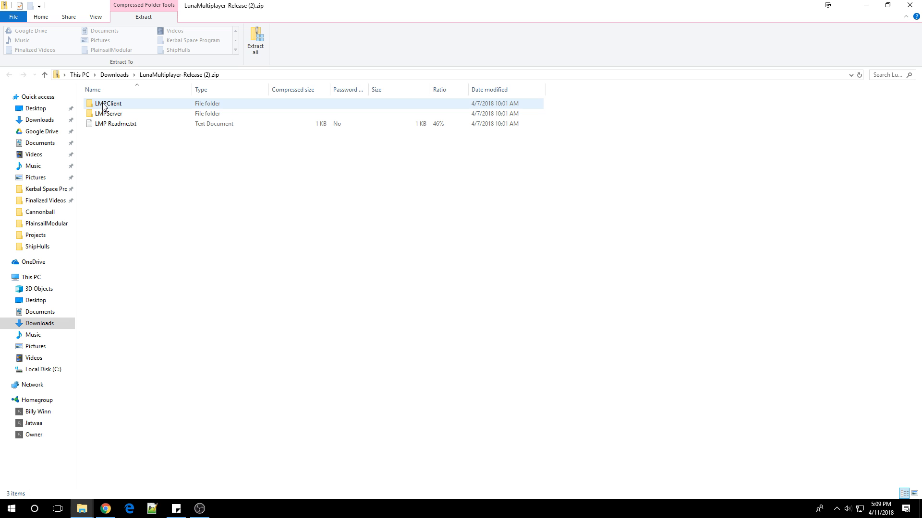
click(108, 113)
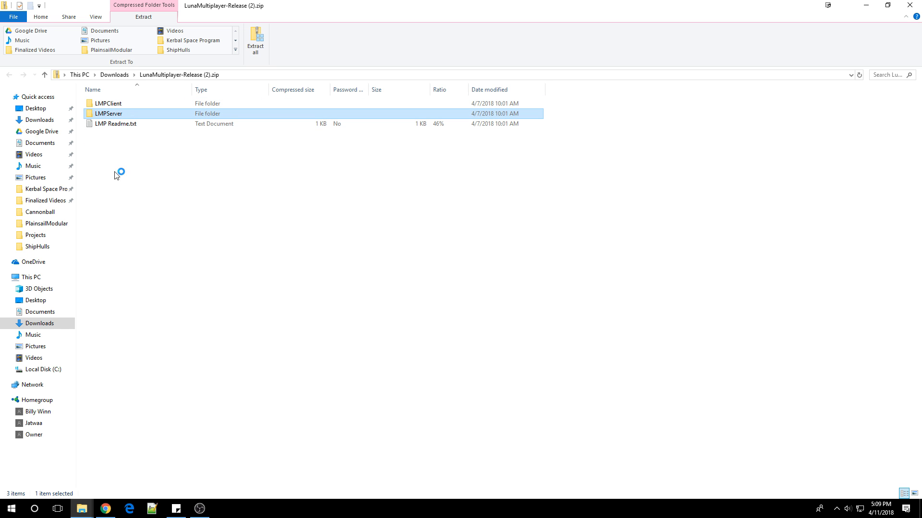
click(116, 124)
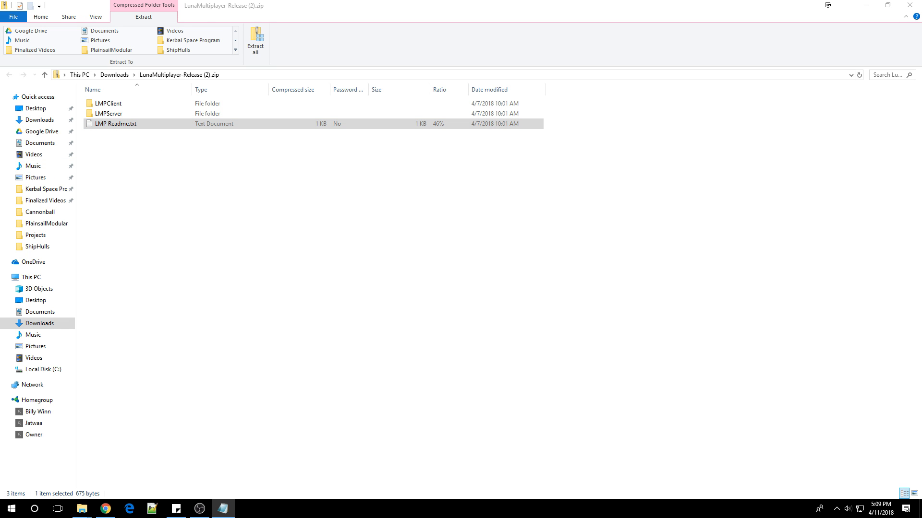
View LMP Readme.txt in Notepad with Format > Word Wrap turned on
double_click(116, 124)
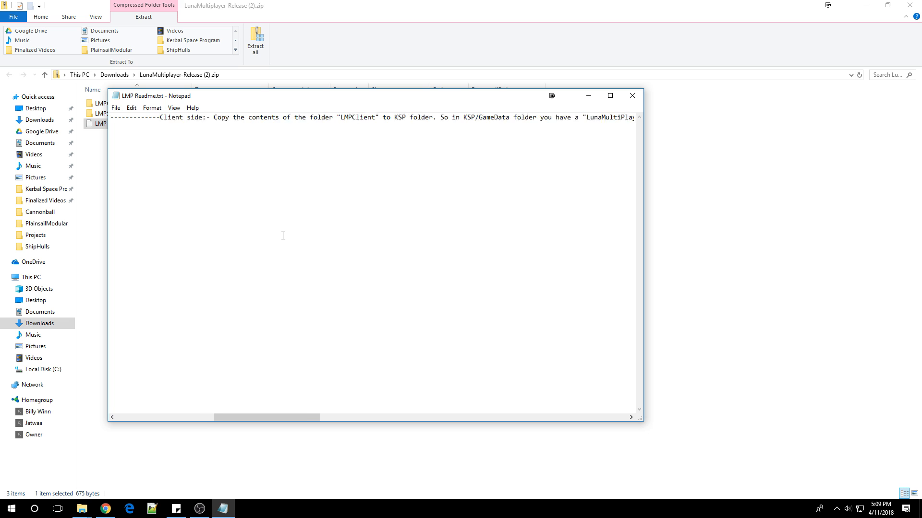
click(174, 107)
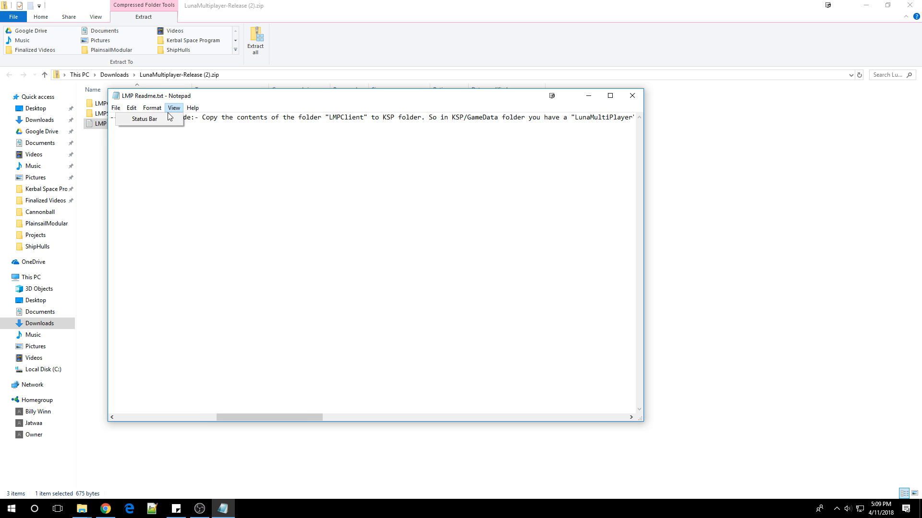
click(151, 108)
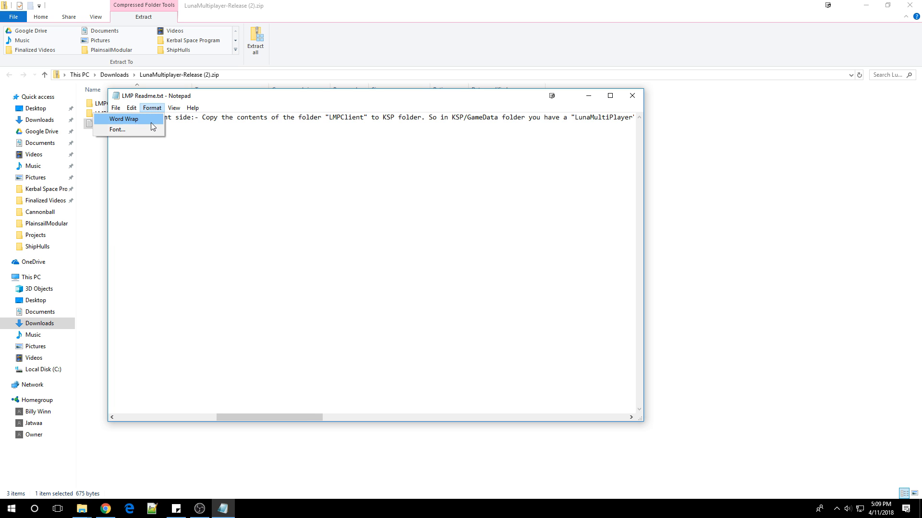
click(123, 119)
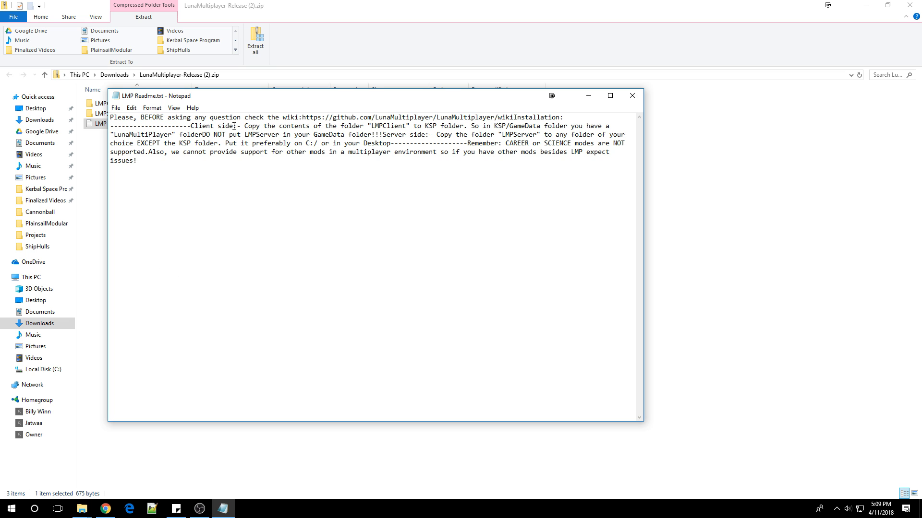
Highlight passages of the client-side install instructions in the readme
drag(242, 126, 470, 126)
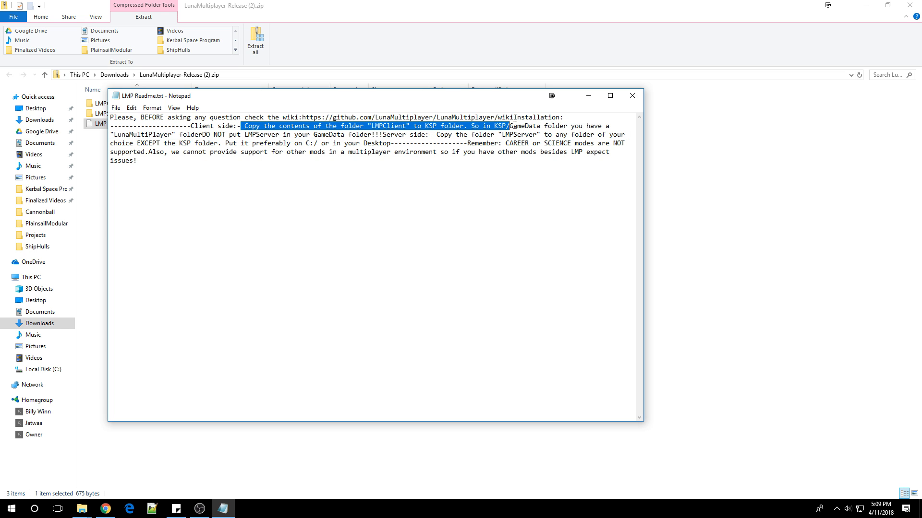
click(353, 143)
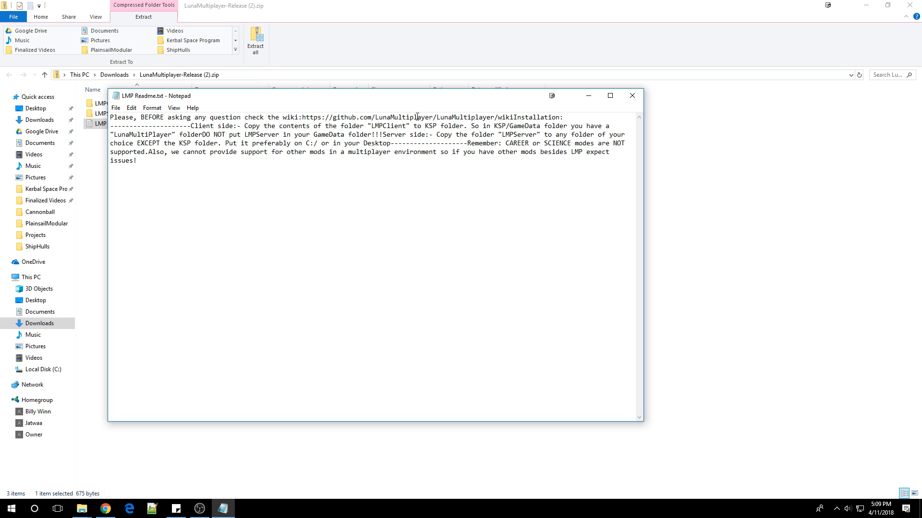
double_click(516, 125)
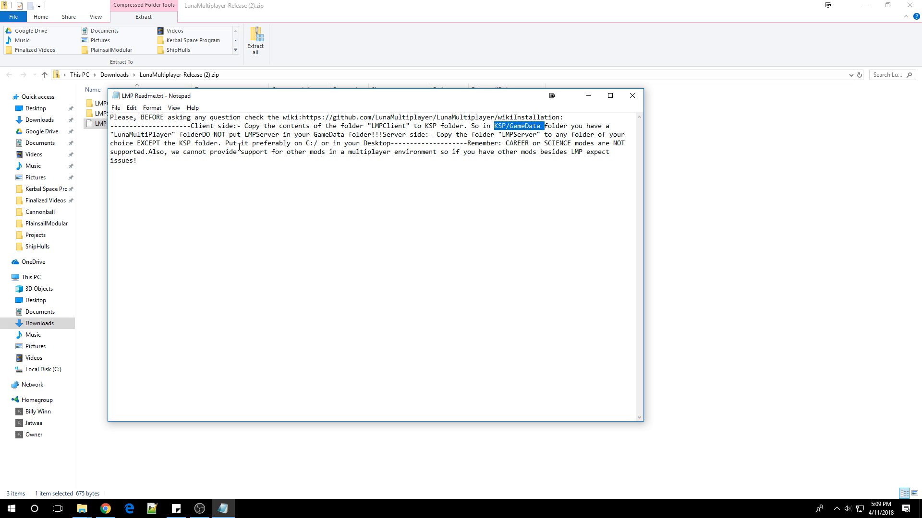
double_click(262, 134)
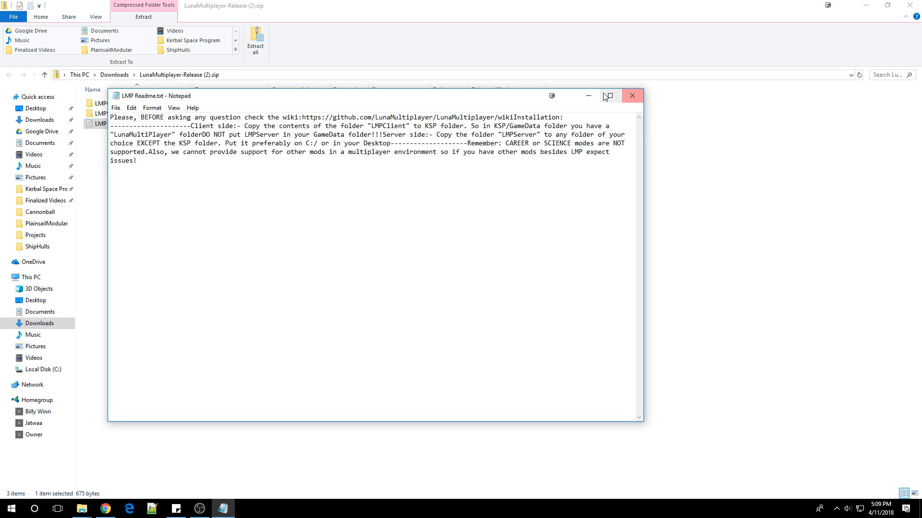
Close the readme and browse into the archive's LMPClient > GameData > LunaMultiplayer folder
click(631, 96)
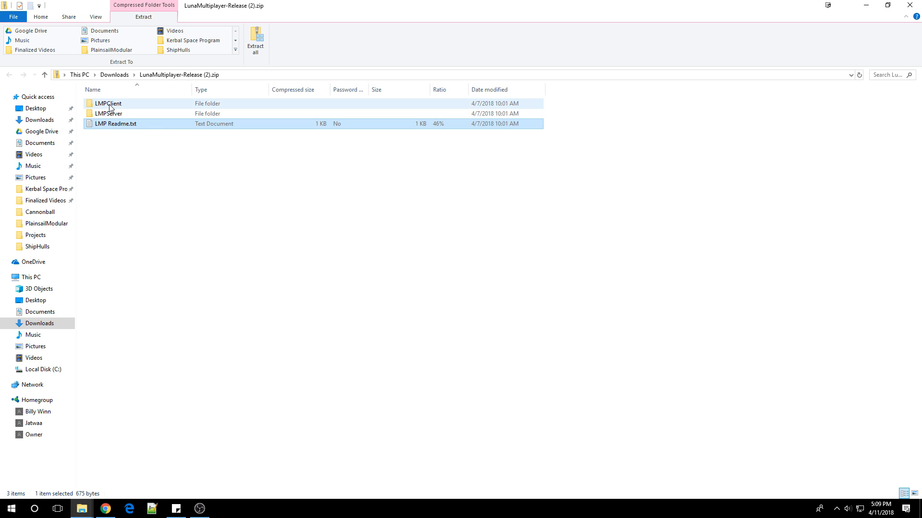
click(109, 104)
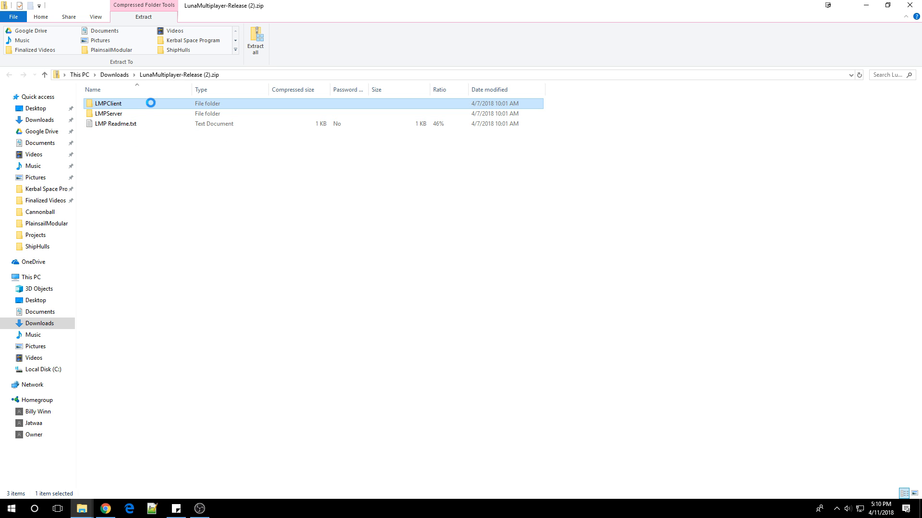
double_click(108, 103)
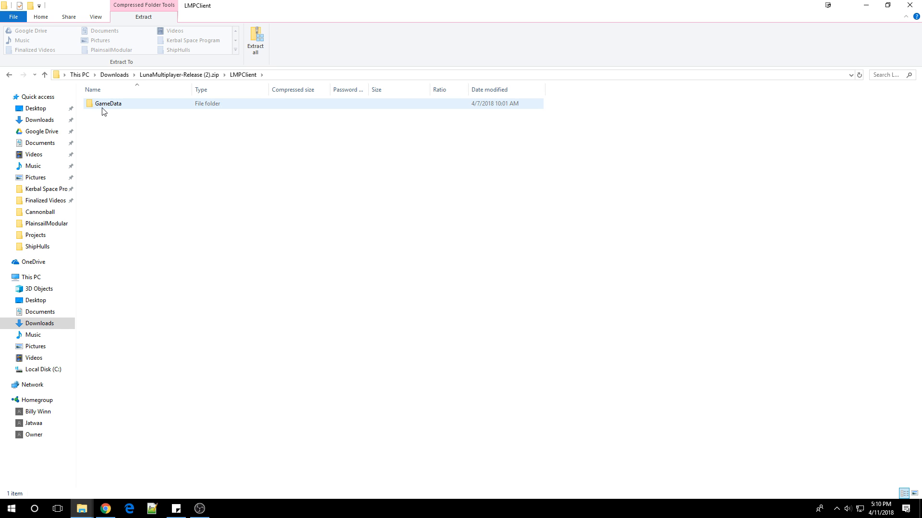
double_click(109, 104)
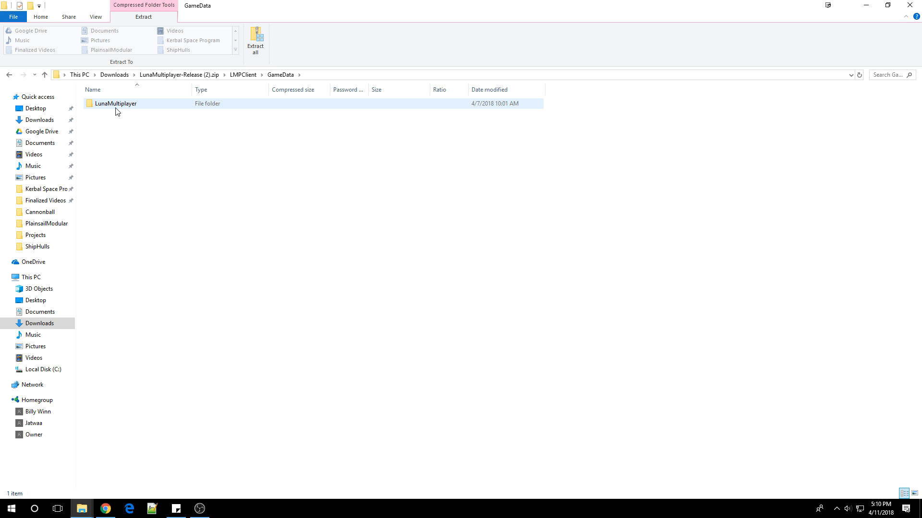
double_click(116, 104)
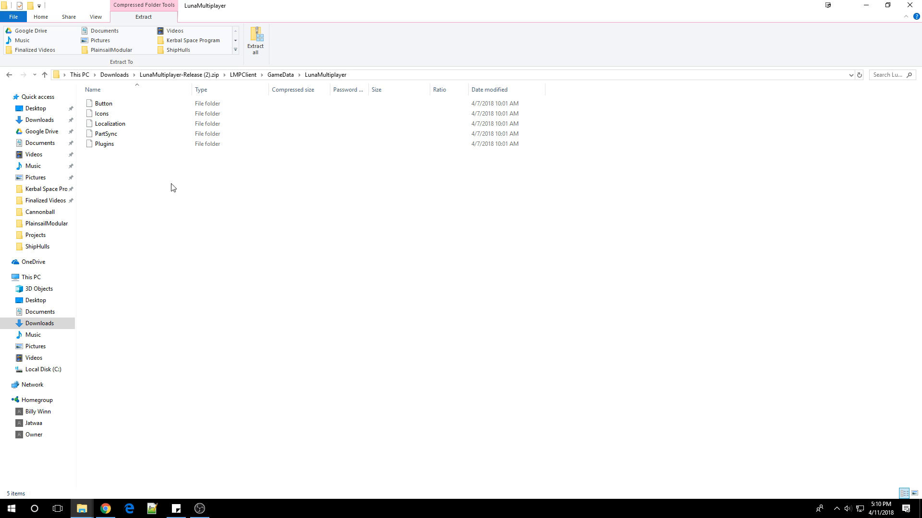
click(106, 134)
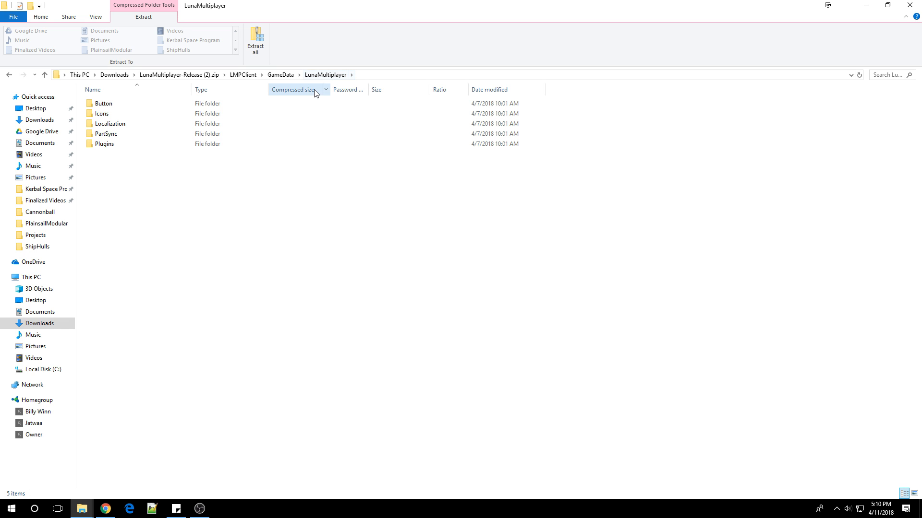
click(280, 75)
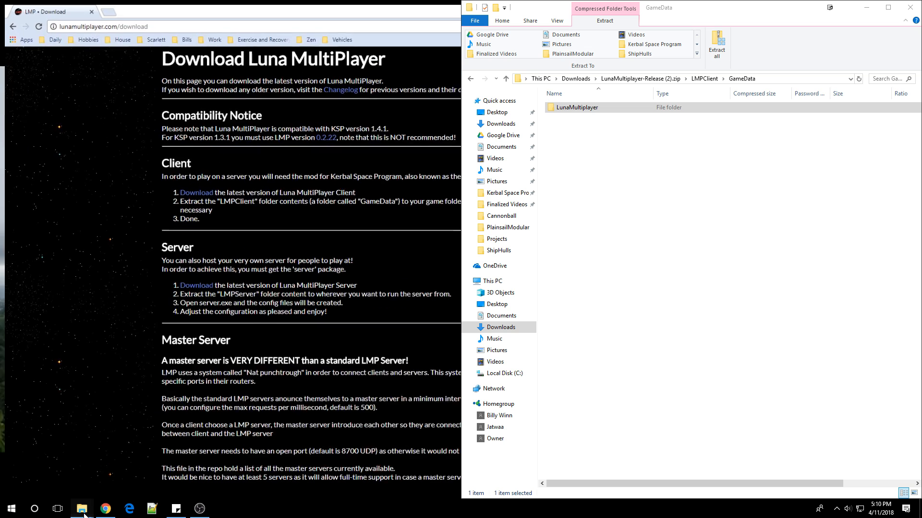
In a second Explorer window, browse Local Disk (C:) to Program Files (x86)
click(81, 509)
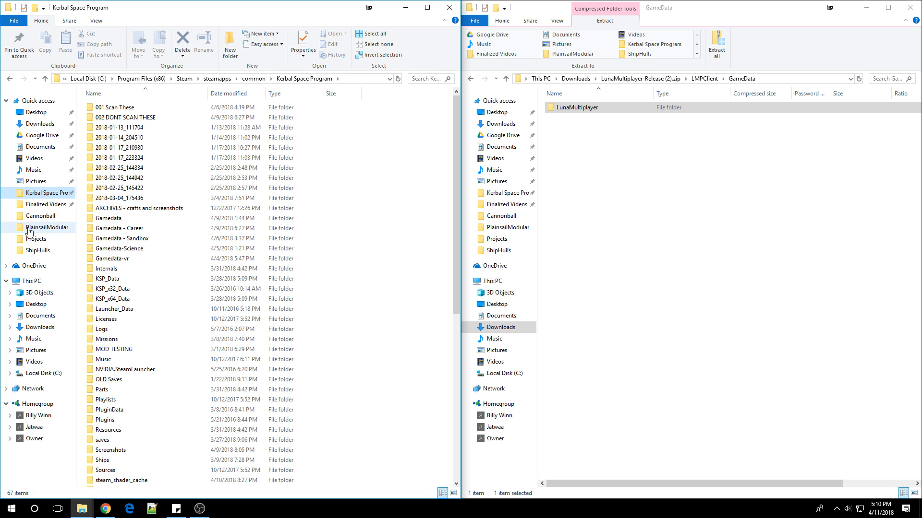
mouse_move(33, 182)
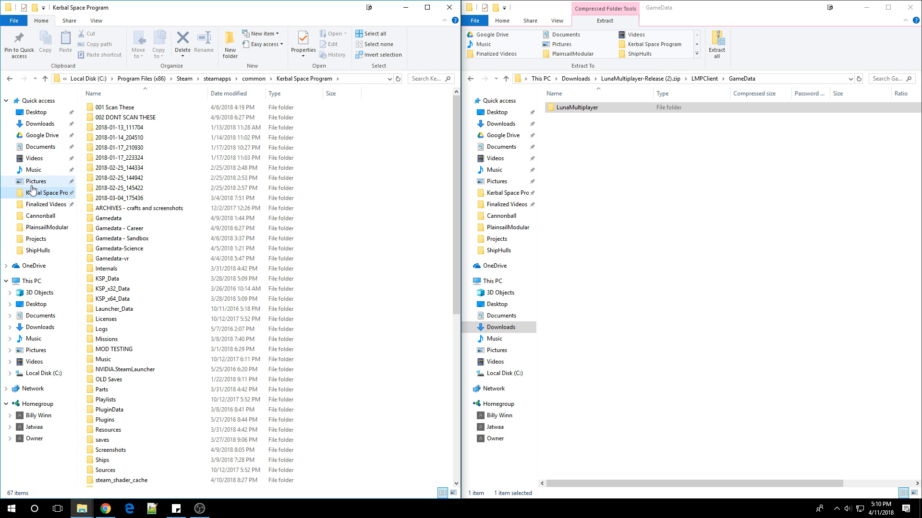
click(37, 374)
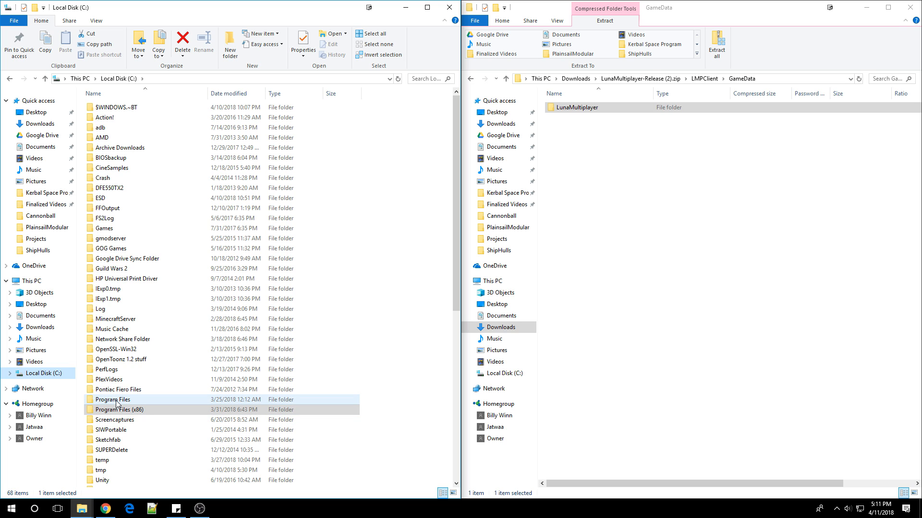
double_click(111, 399)
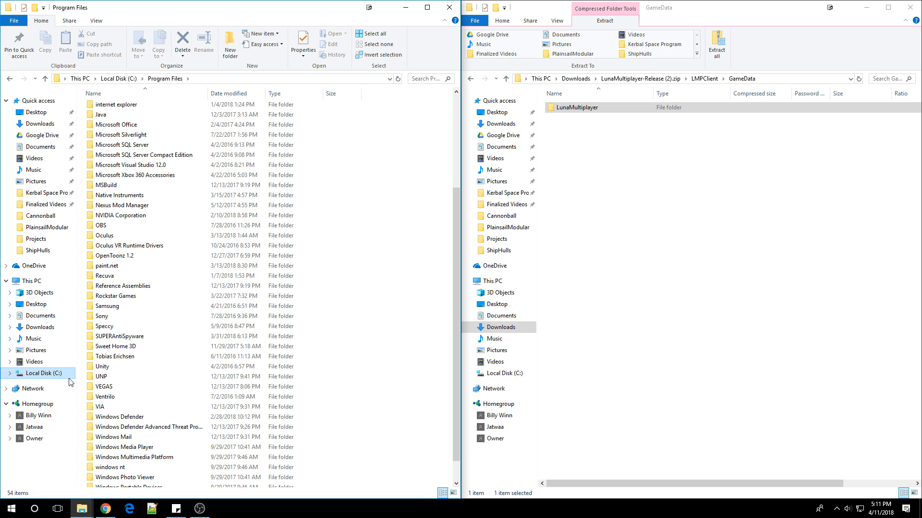
click(43, 373)
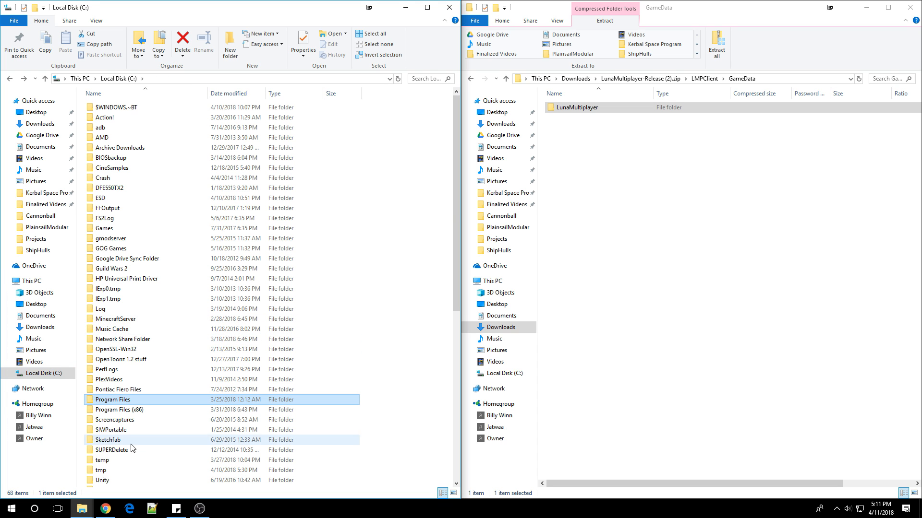
double_click(113, 410)
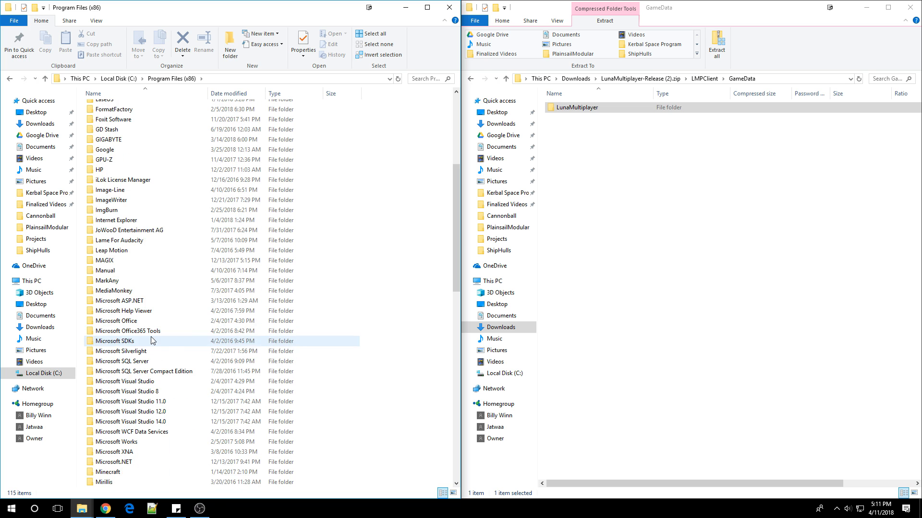
Browse into Steam > steamapps > common
scroll(down, 3)
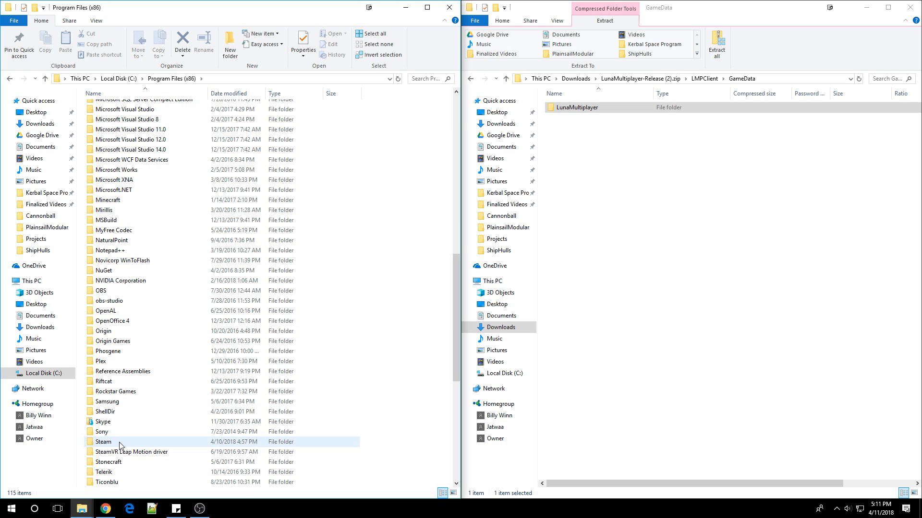
click(103, 441)
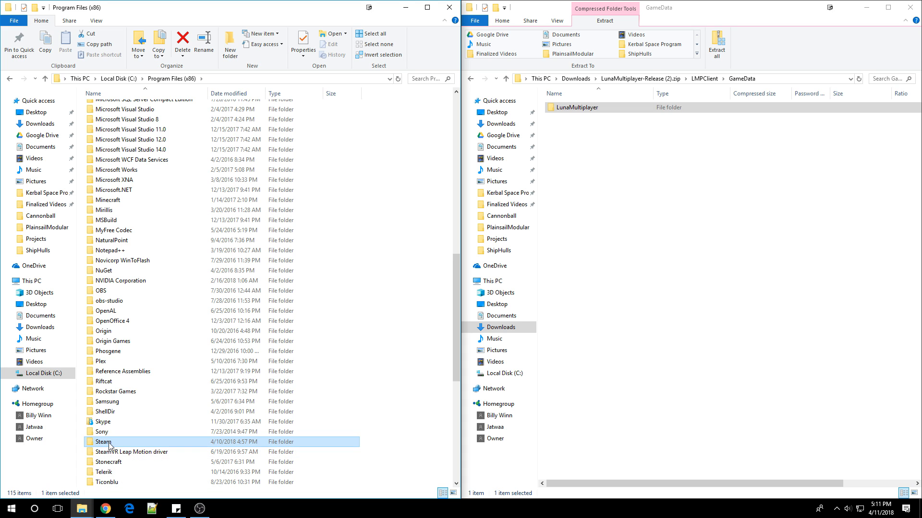
double_click(103, 441)
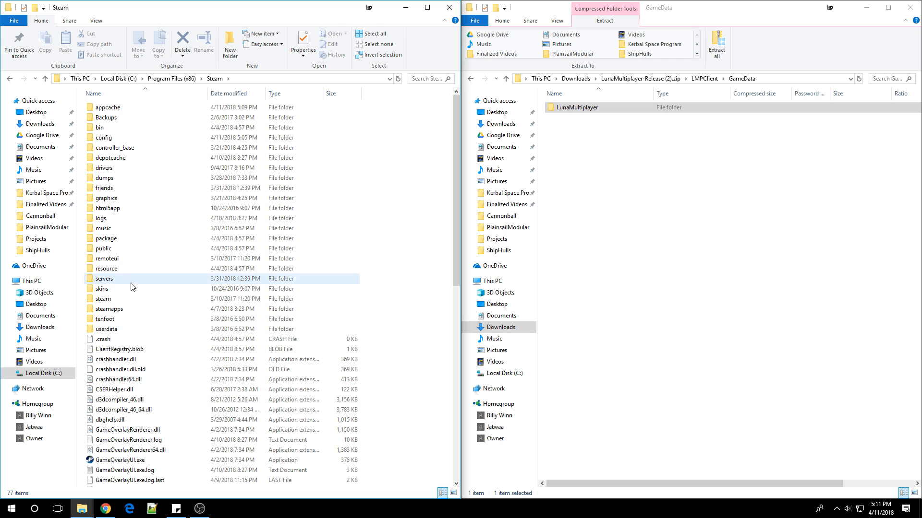
click(108, 308)
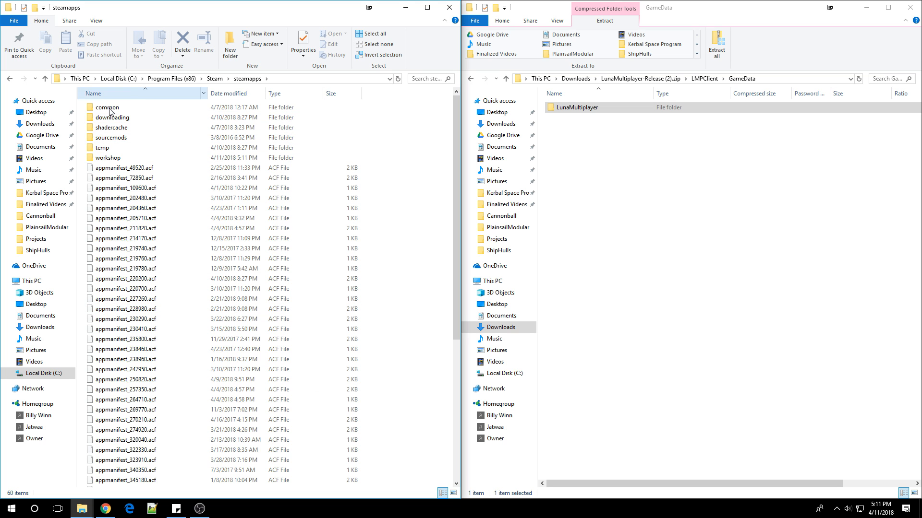
click(107, 106)
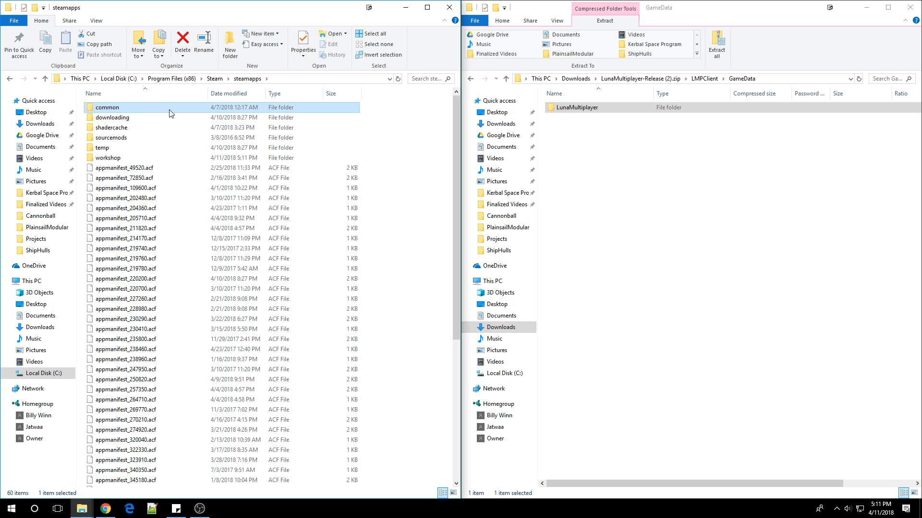
double_click(106, 106)
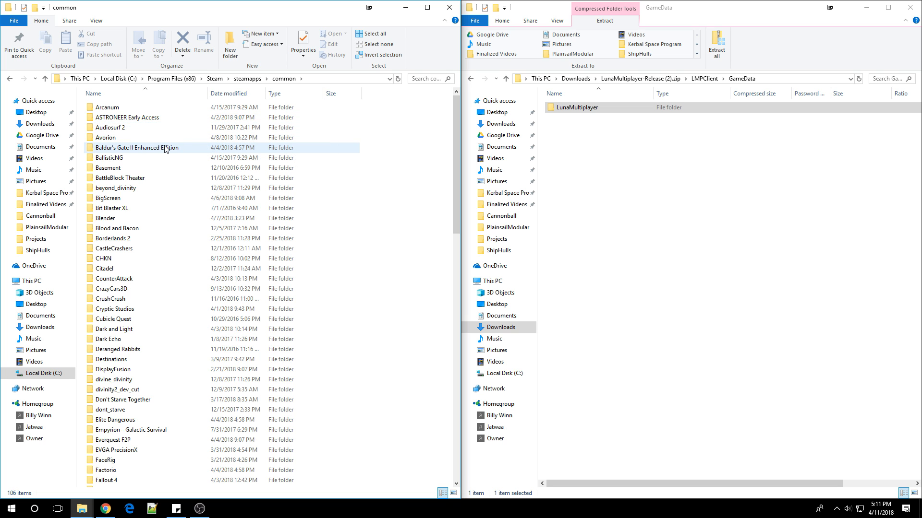
Enter the Kerbal Space Program install folder
scroll(down, 3)
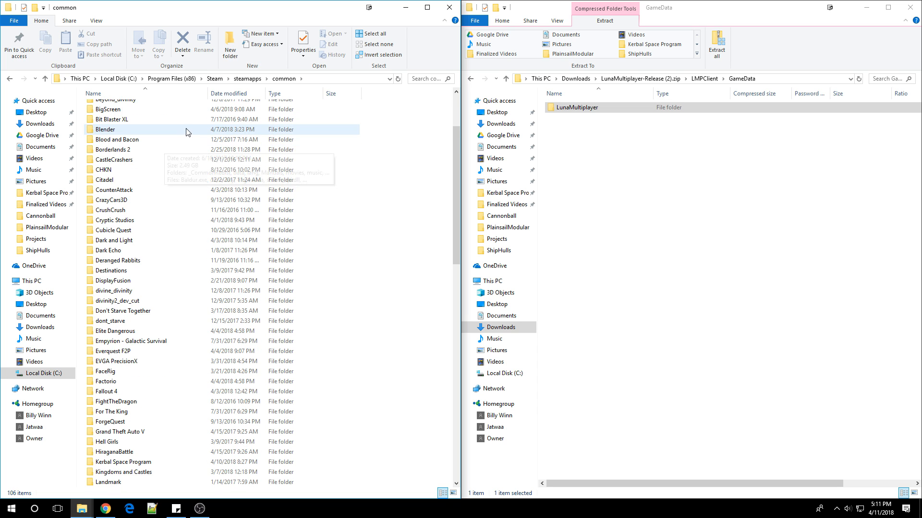
scroll(down, 3)
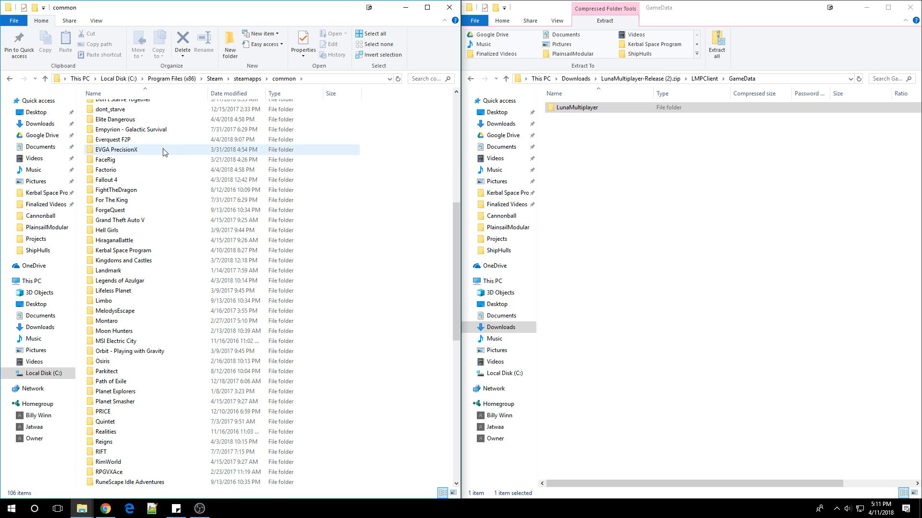
click(122, 249)
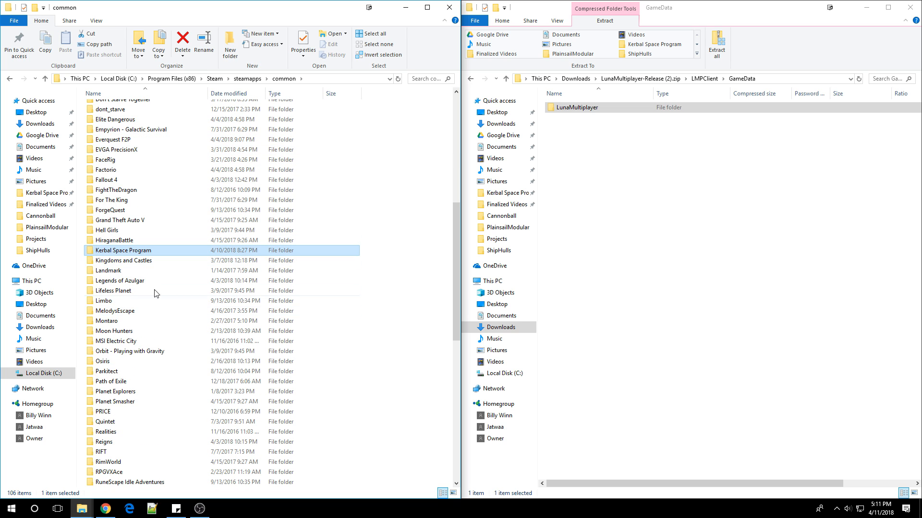
double_click(123, 250)
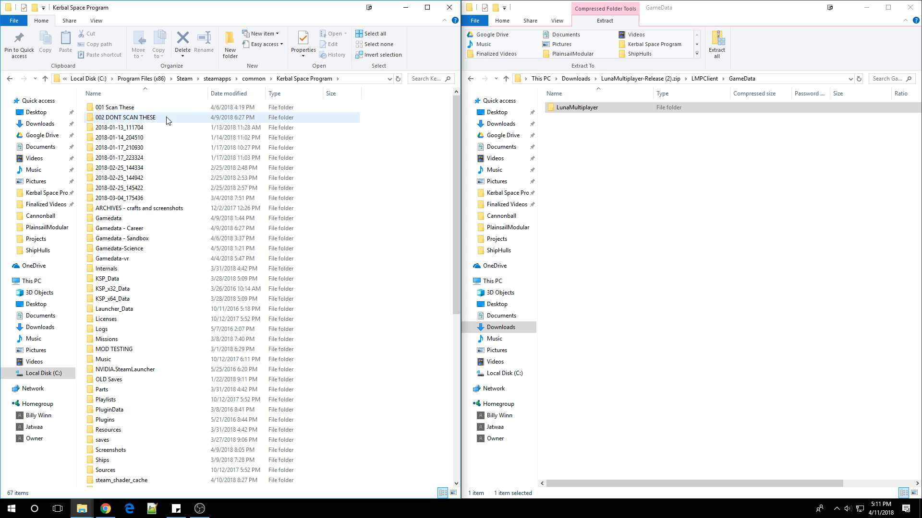
scroll(down, 3)
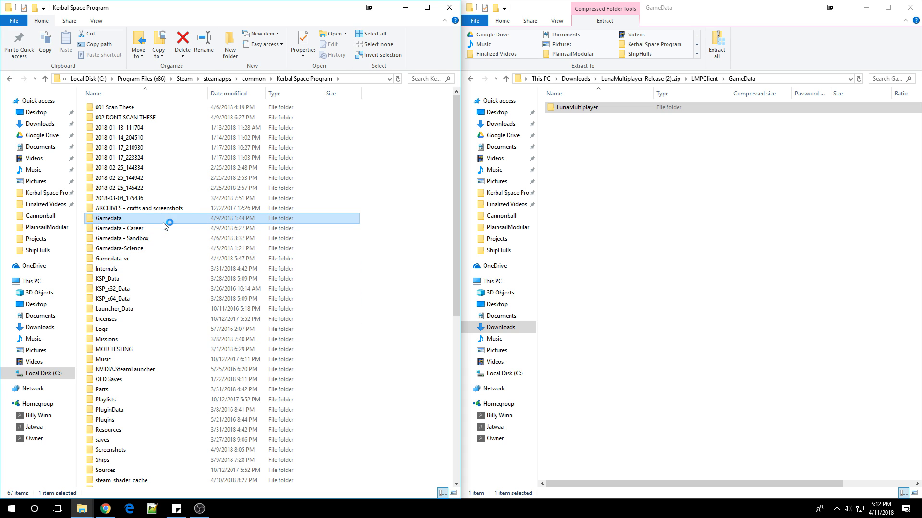
mouse_move(164, 224)
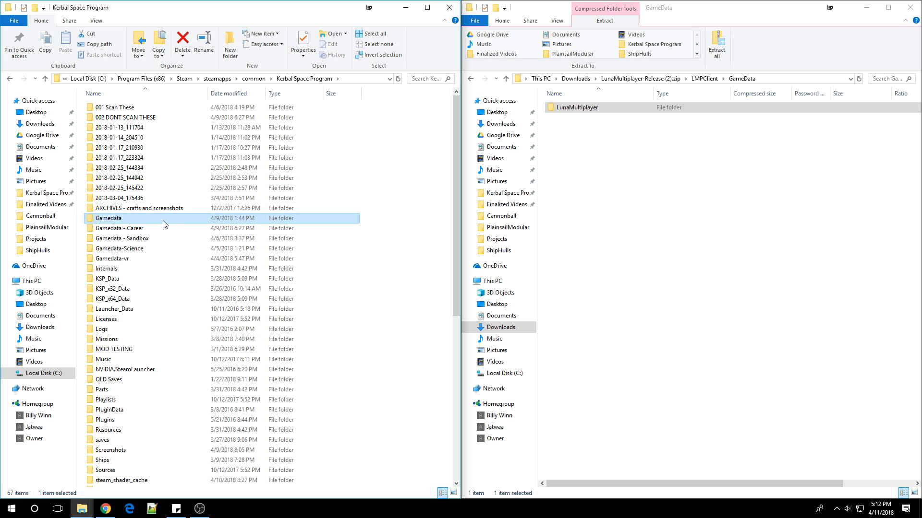
double_click(109, 218)
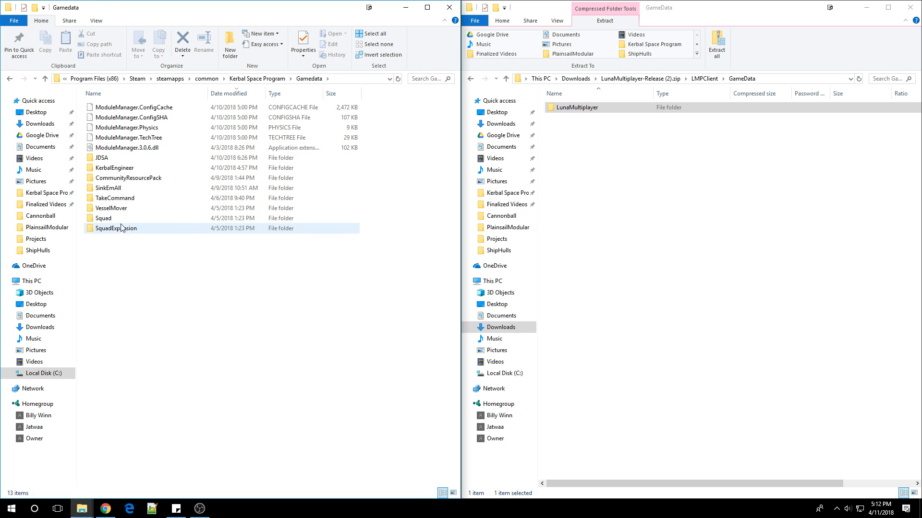
click(106, 158)
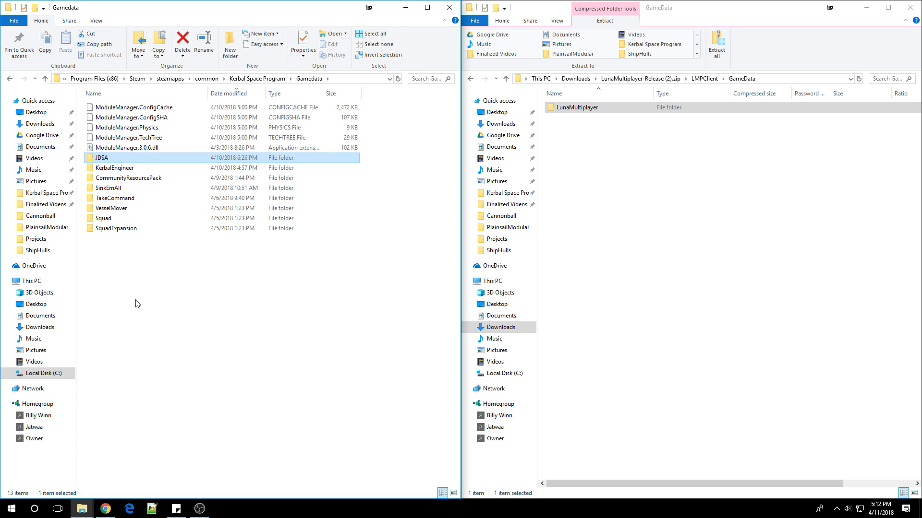
mouse_move(189, 326)
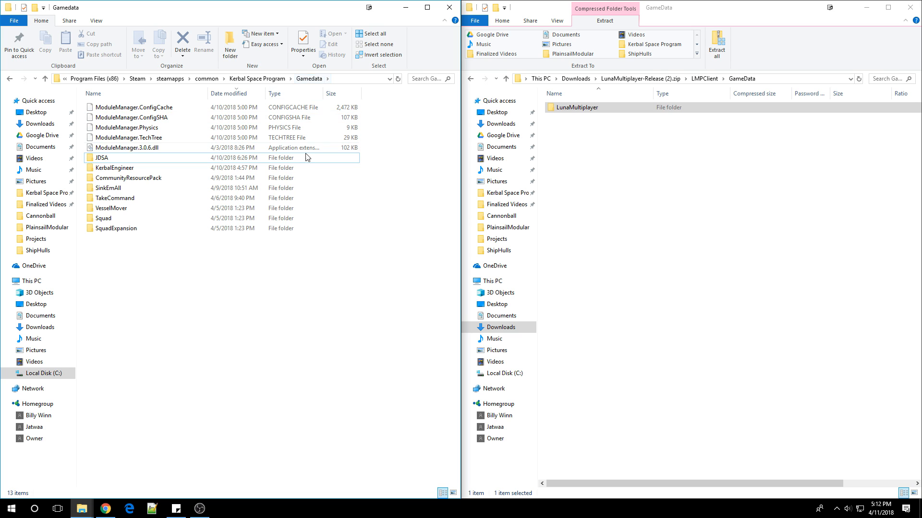
click(116, 228)
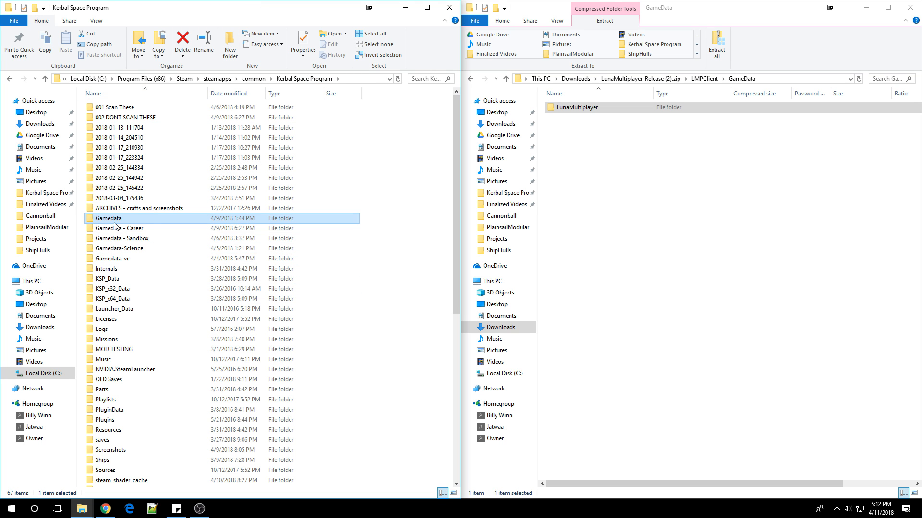
Select the Gamedata Sandbox, Science and VR variant folders in turn
click(122, 238)
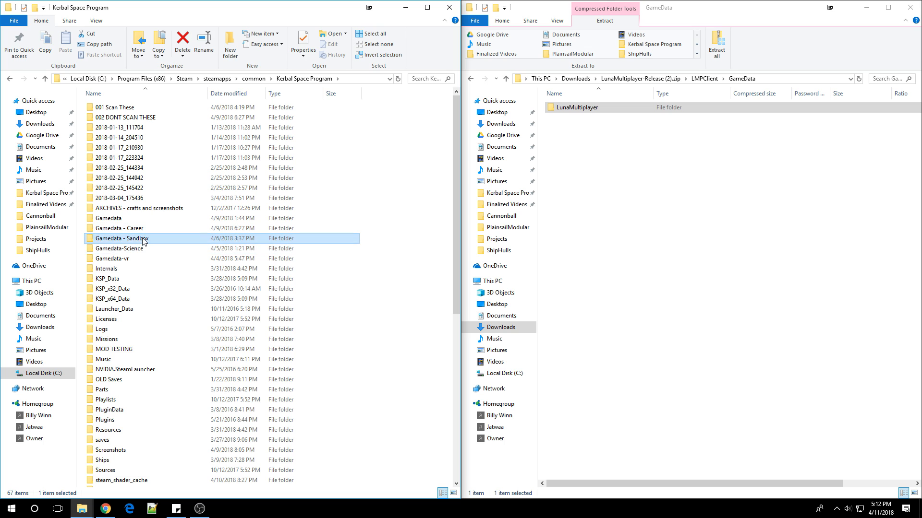
click(120, 248)
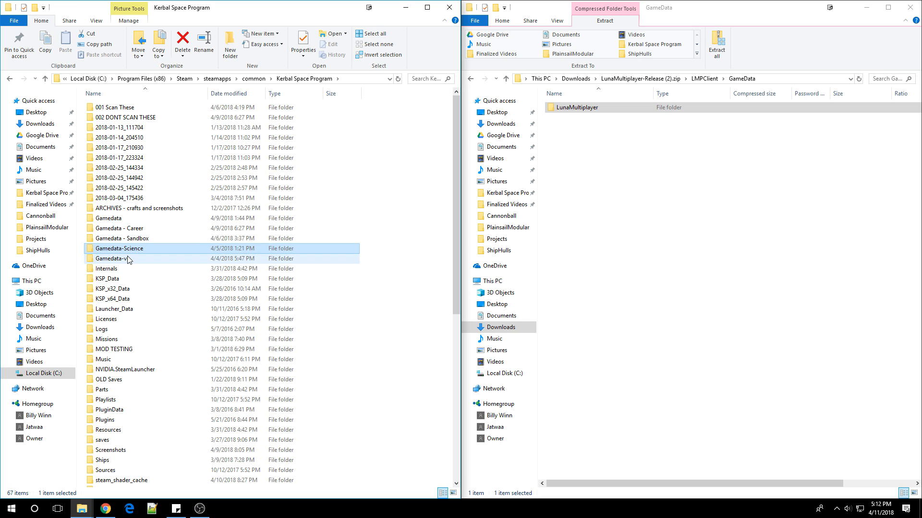
click(112, 259)
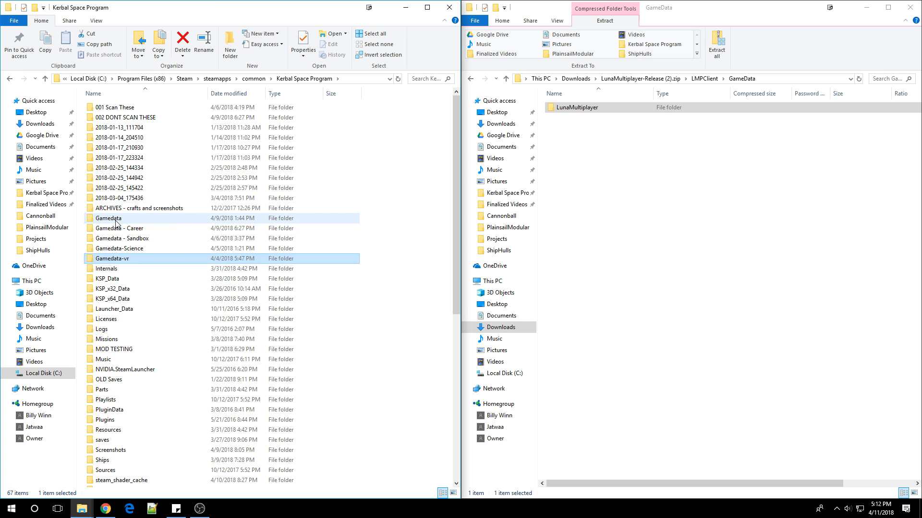
mouse_move(109, 218)
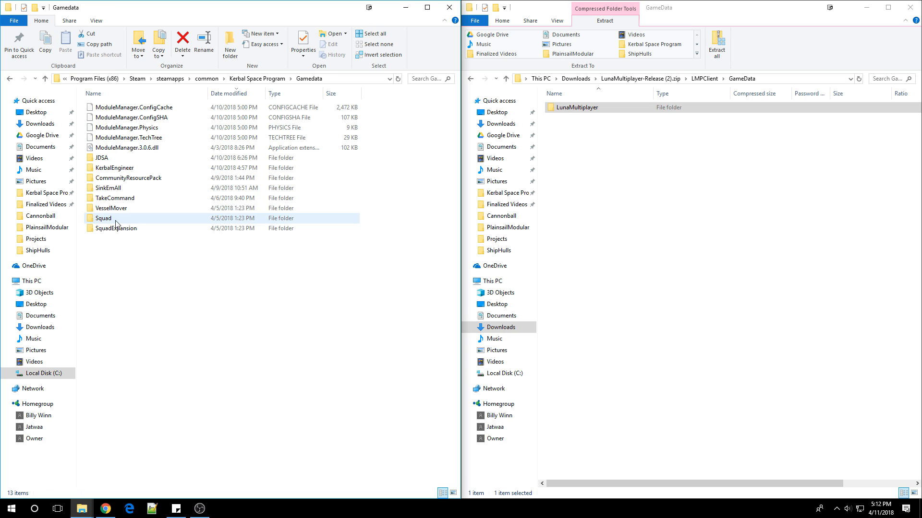
Drag LunaMultiplayer from the zip into the game's Gamedata folder
click(577, 107)
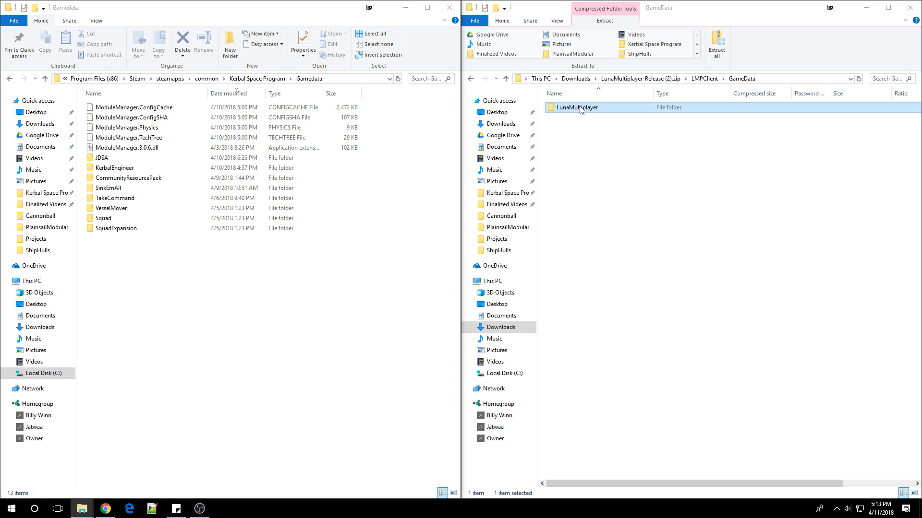
drag(579, 106, 125, 329)
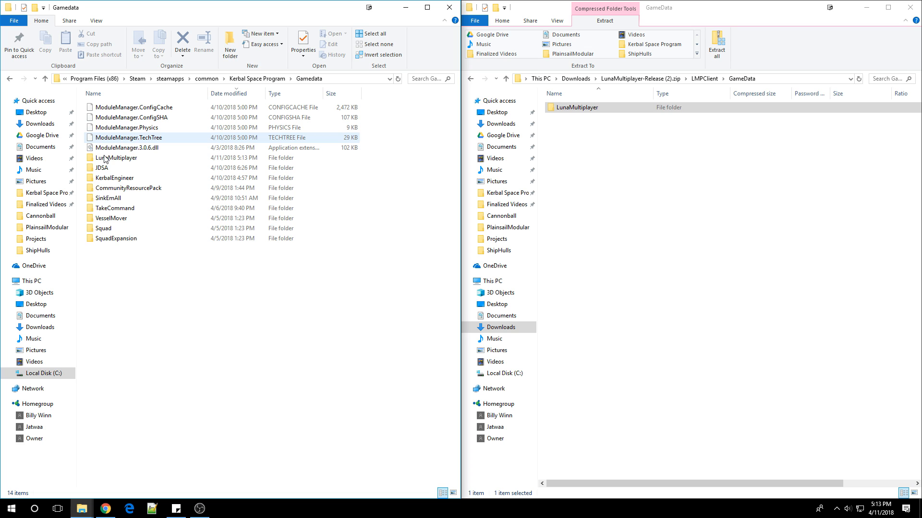
click(116, 158)
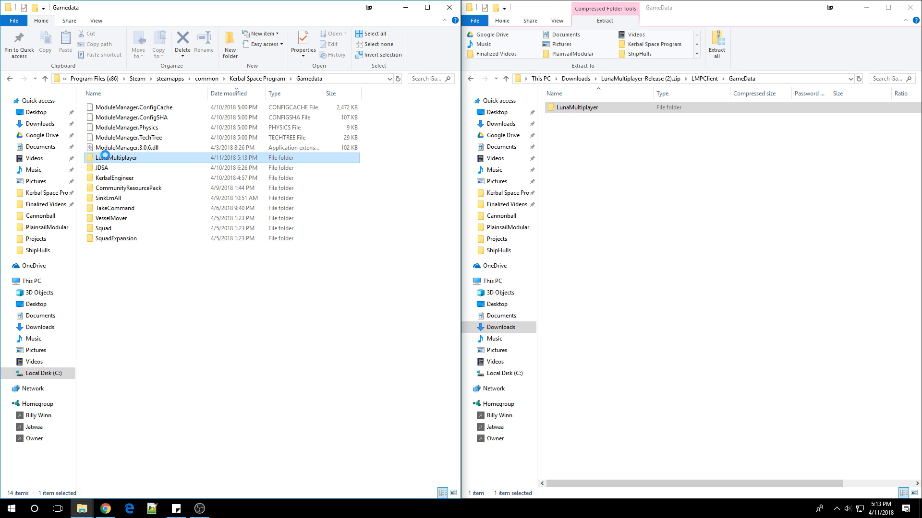
click(138, 148)
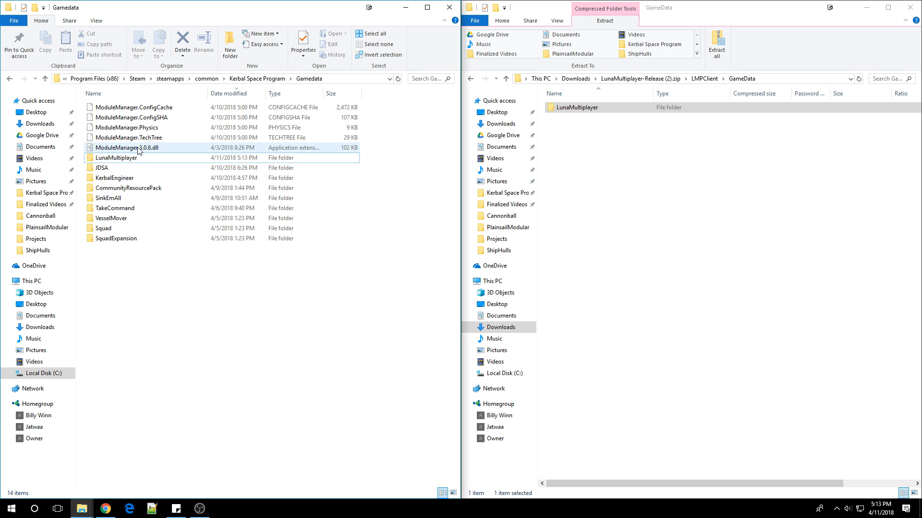
double_click(115, 157)
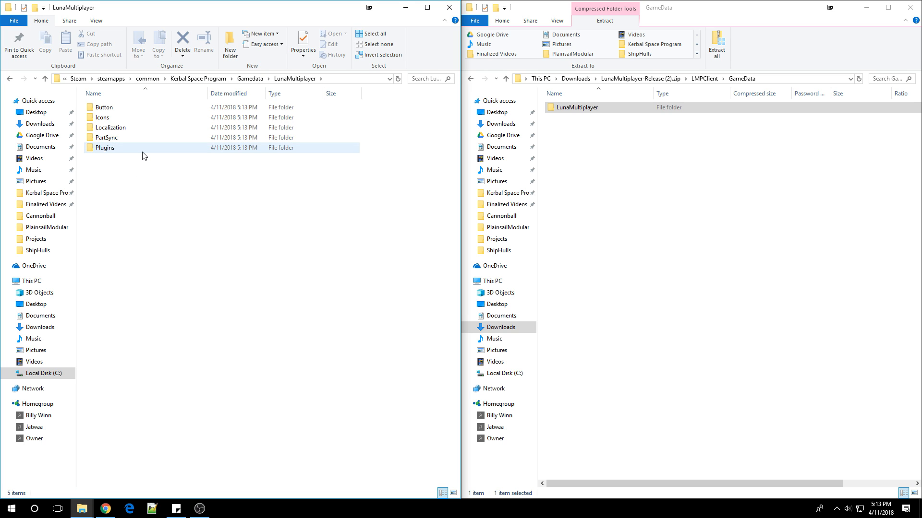
click(103, 224)
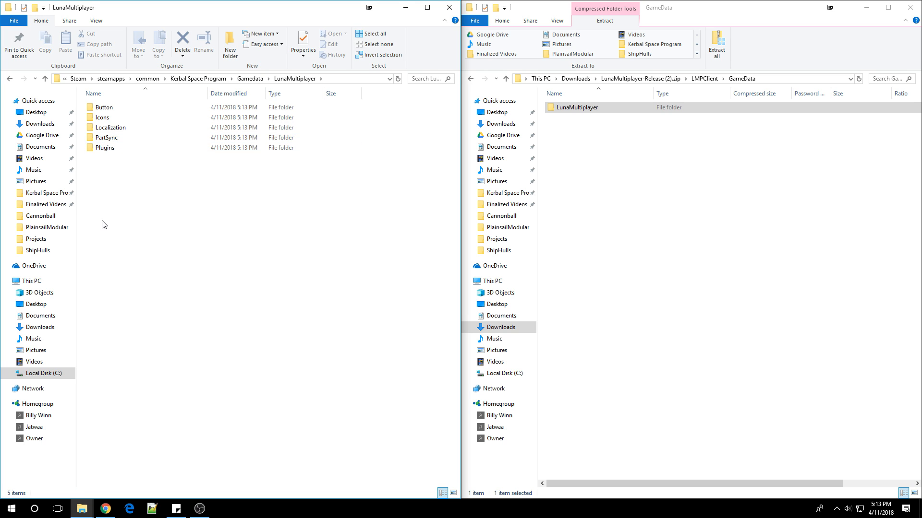
mouse_move(106, 148)
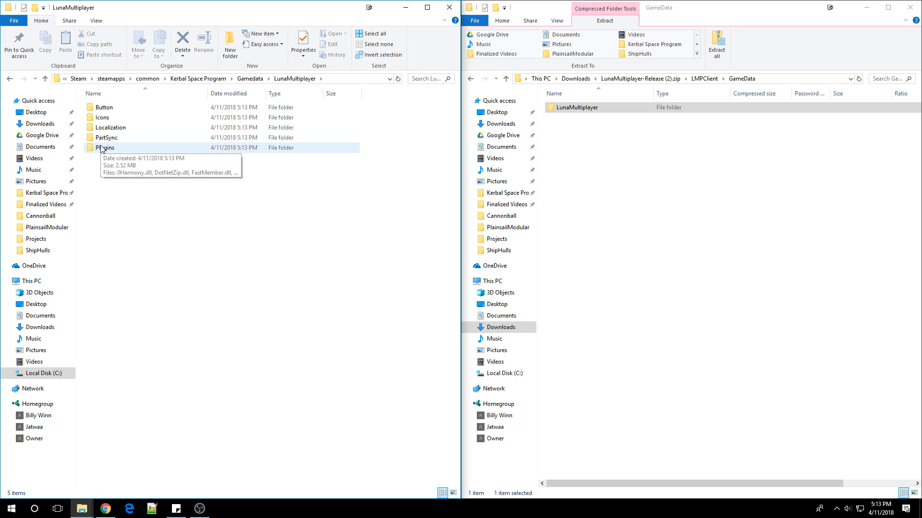
double_click(104, 148)
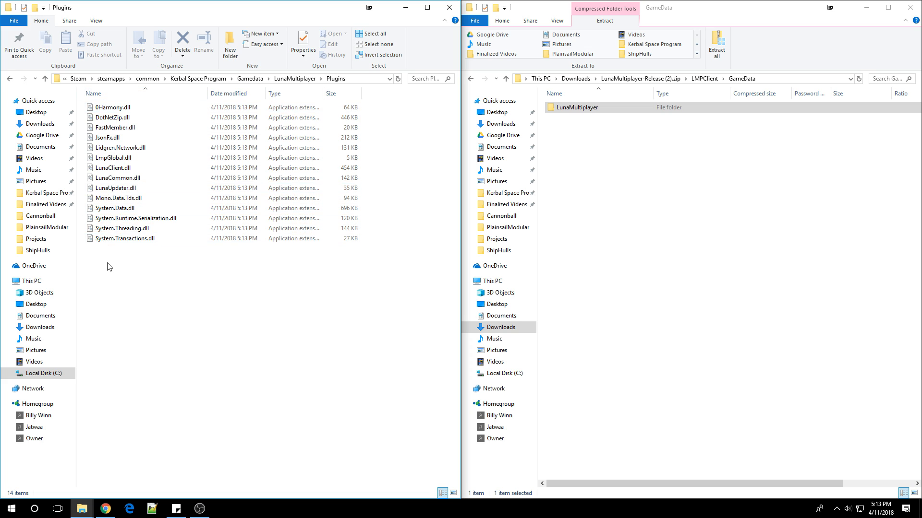
mouse_move(326, 64)
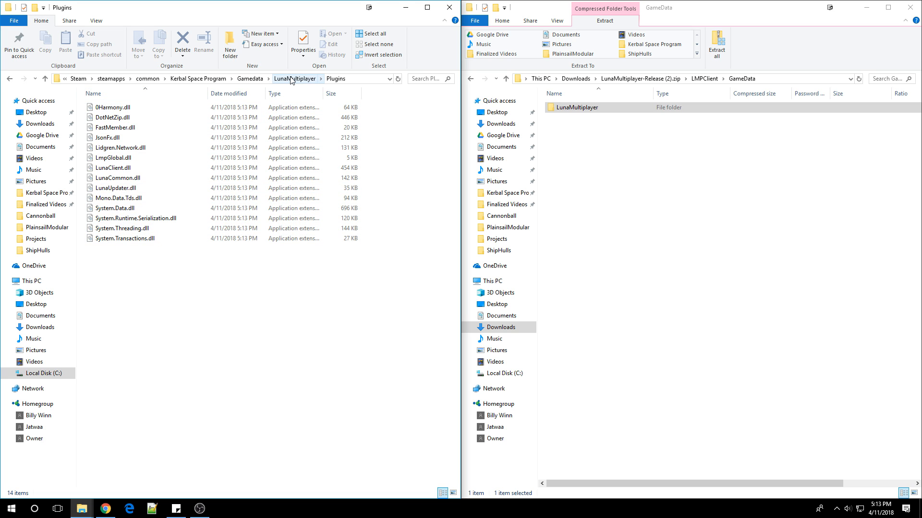
click(296, 78)
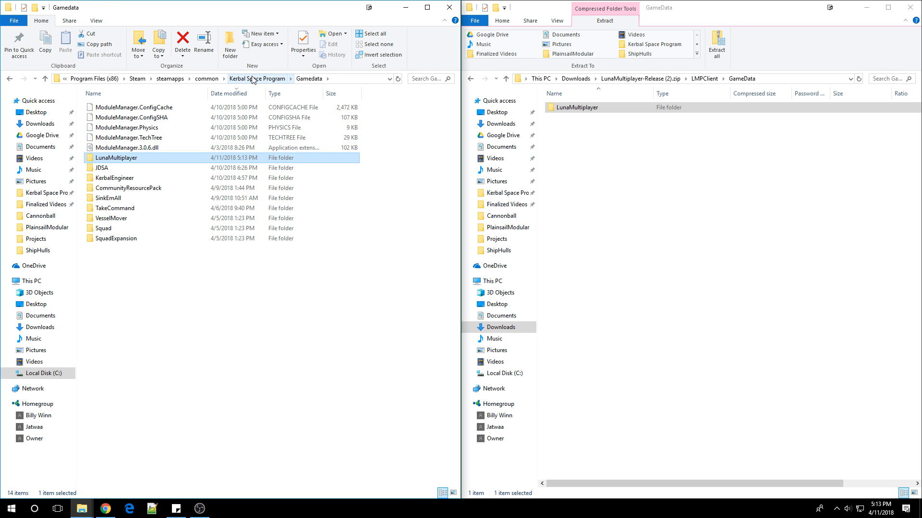
click(257, 78)
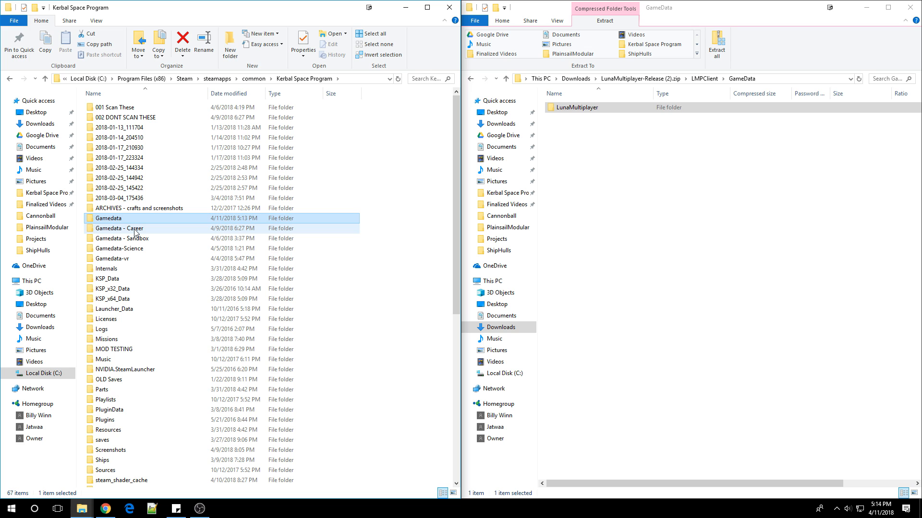
mouse_move(119, 229)
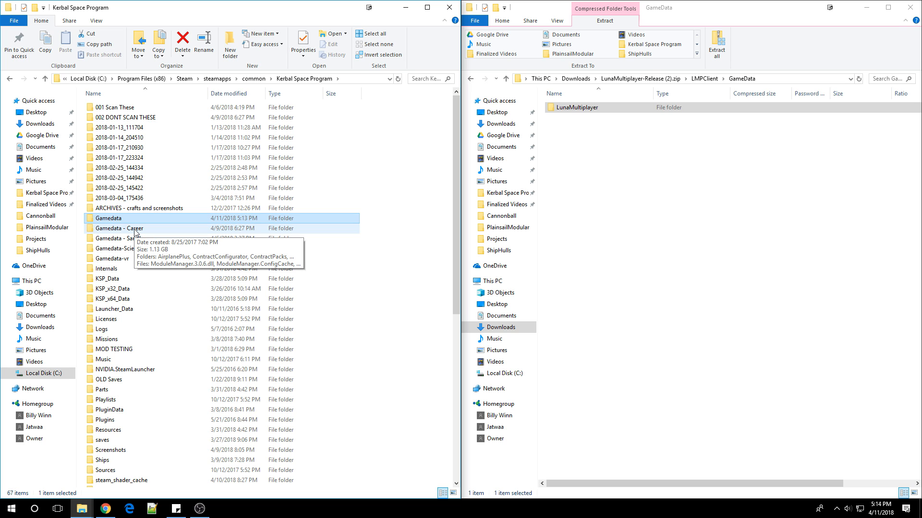
double_click(119, 229)
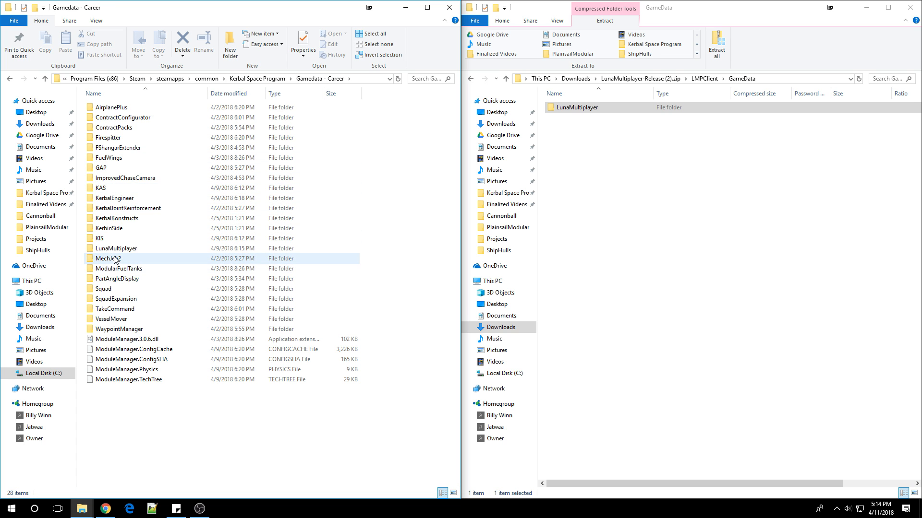
double_click(116, 248)
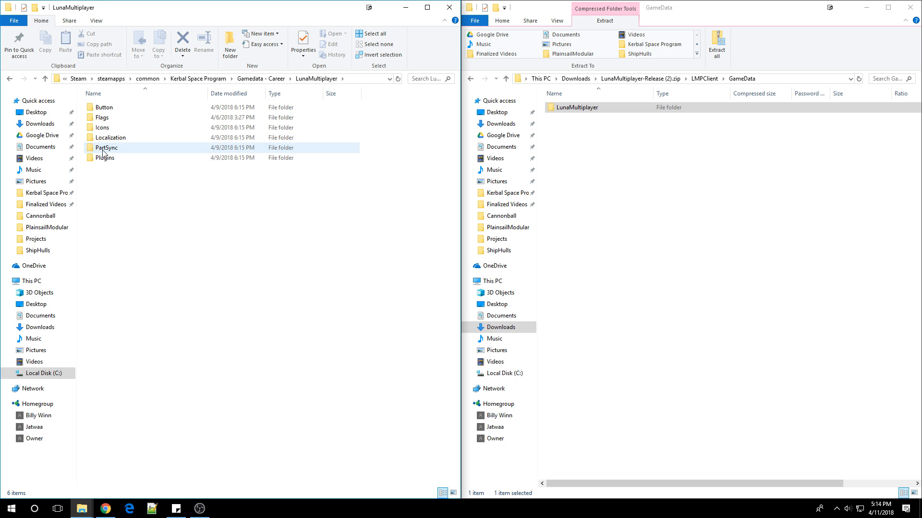
double_click(105, 158)
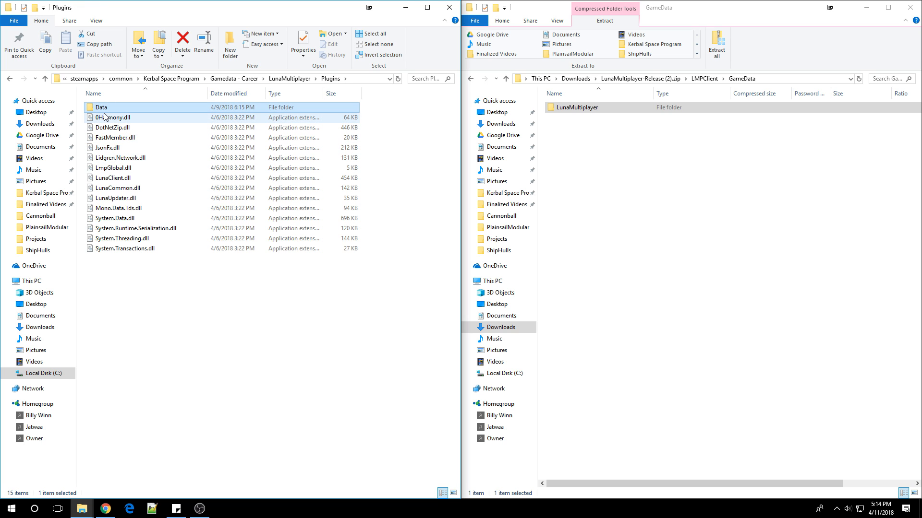
double_click(101, 107)
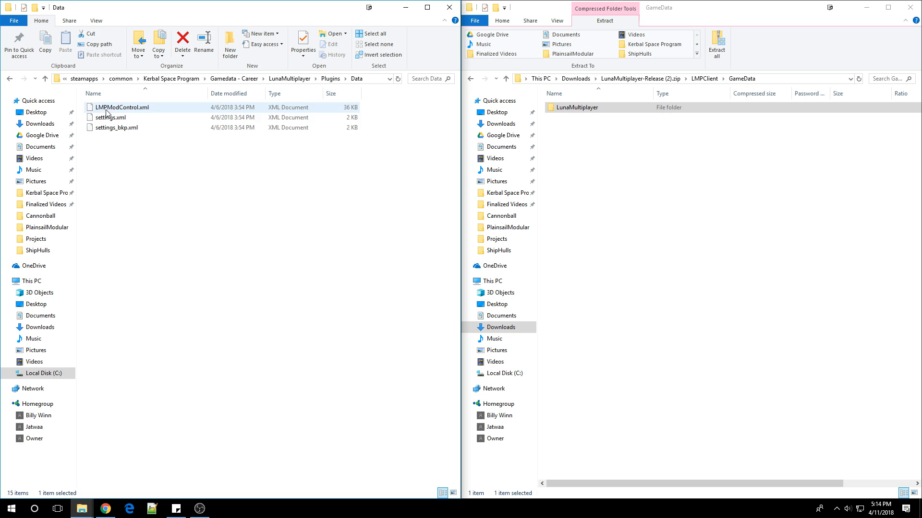
click(140, 158)
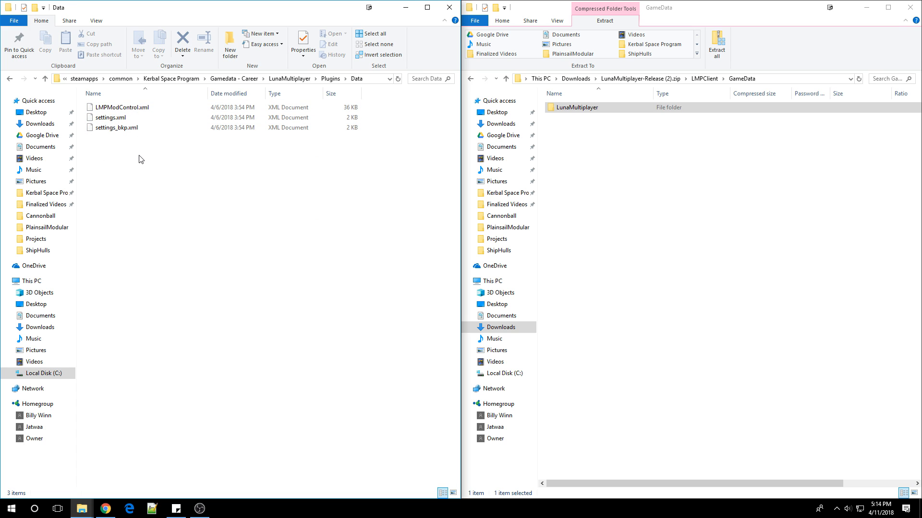
mouse_move(159, 207)
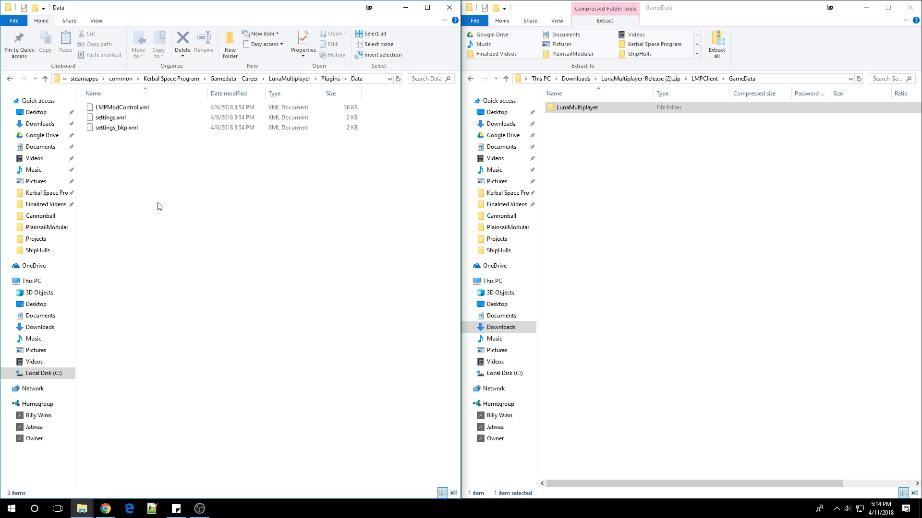
mouse_move(149, 175)
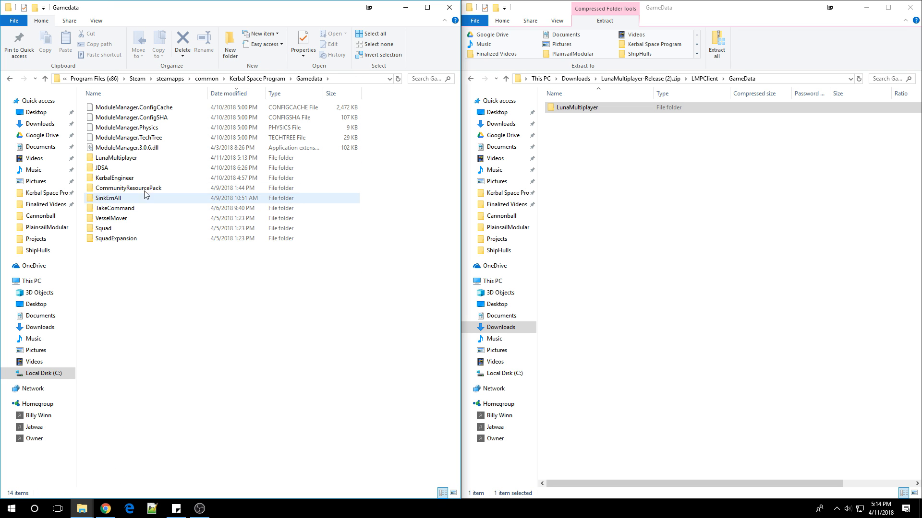
double_click(116, 157)
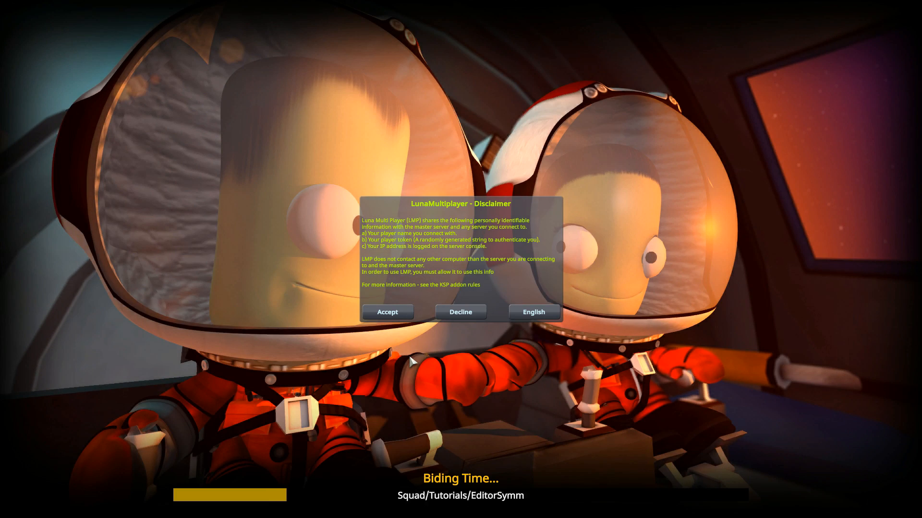
mouse_move(449, 234)
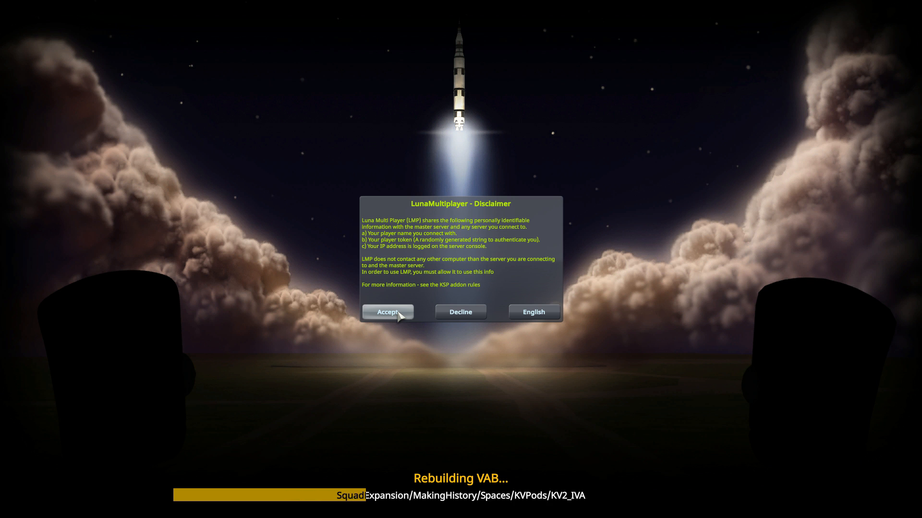
Accept the LunaMultiplayer disclaimer at the KSP main menu
click(387, 312)
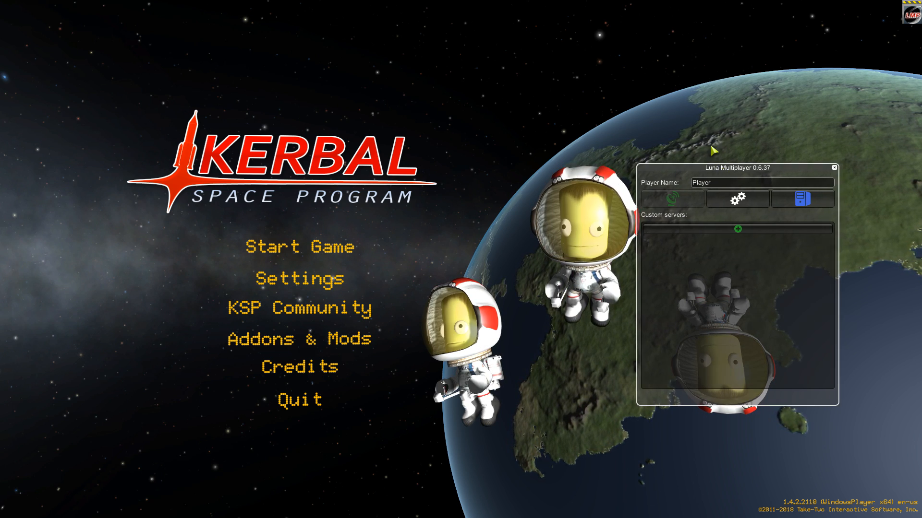
Set the player name to 'Jatw' and add a new custom server entry
drag(761, 167, 605, 52)
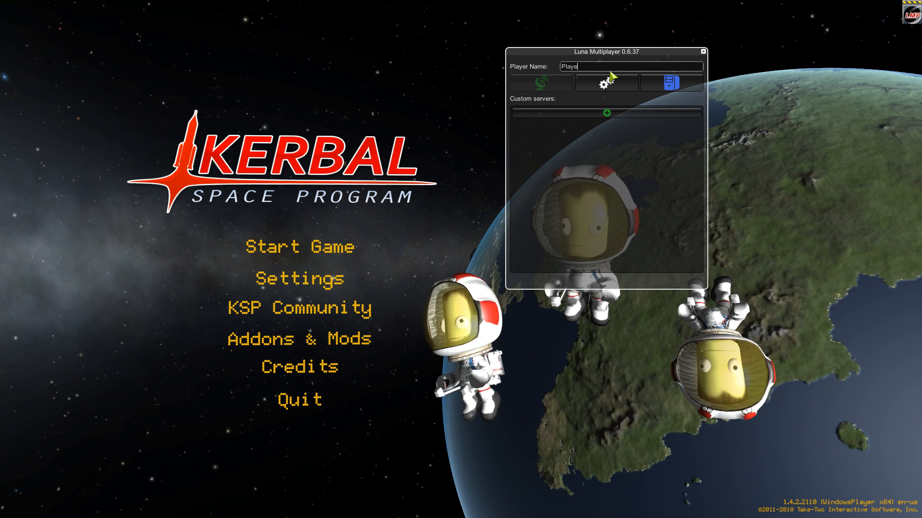
text(Jatwaa)
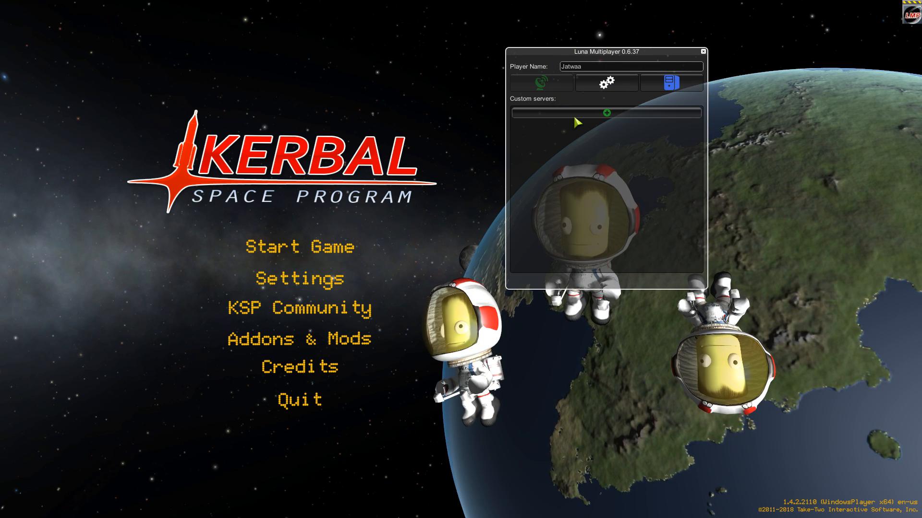
click(606, 112)
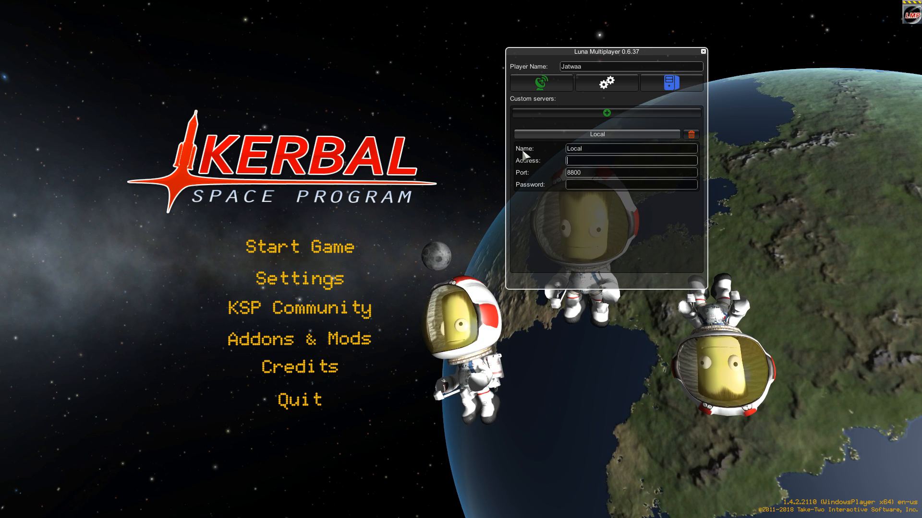
Enter the Local server address 192.168.1.10 after two retyped attempts, then move to the Password field
text(1)
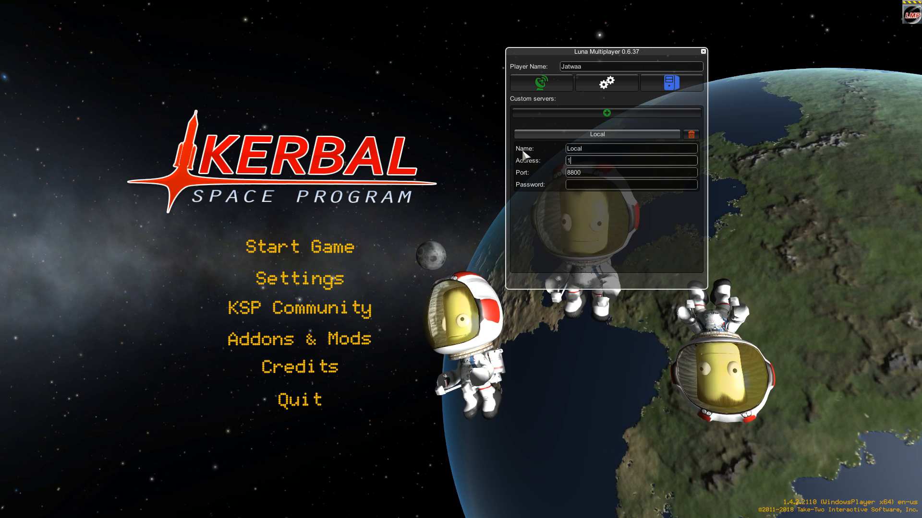
text(92.168.1.10)
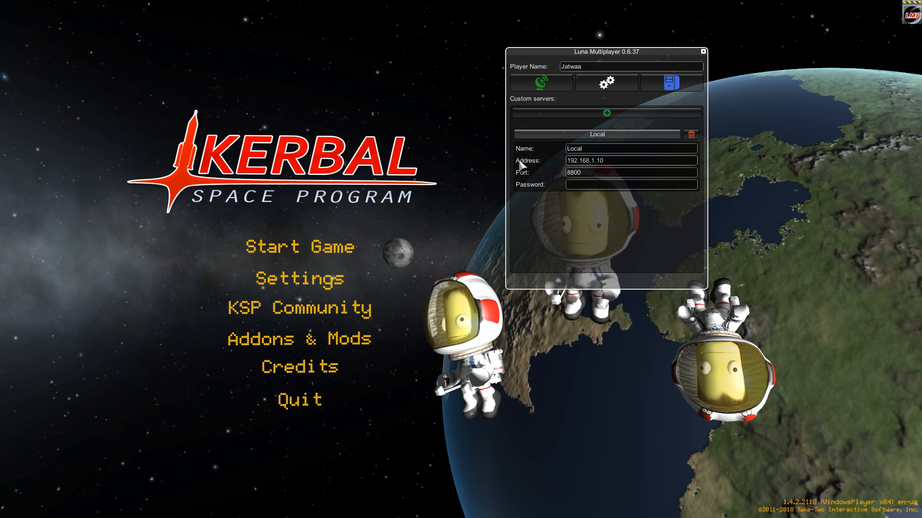
click(631, 161)
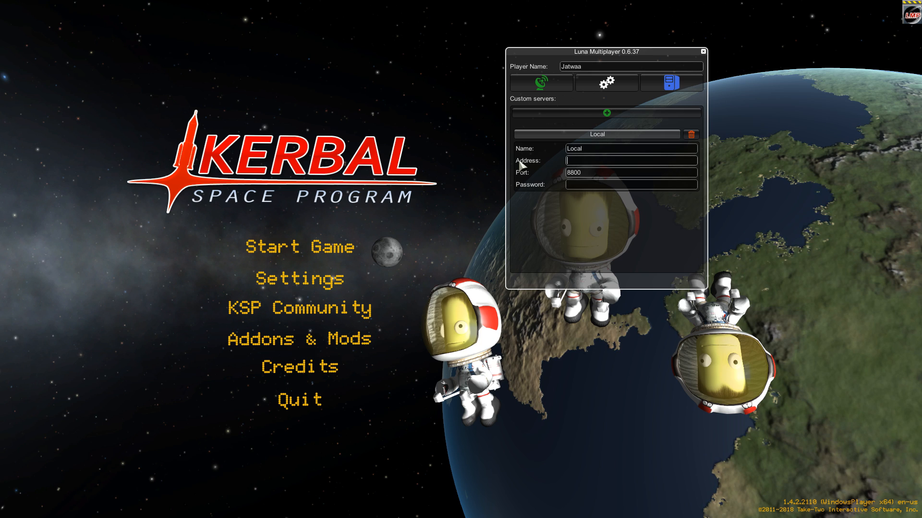
text(127.0.0.1)
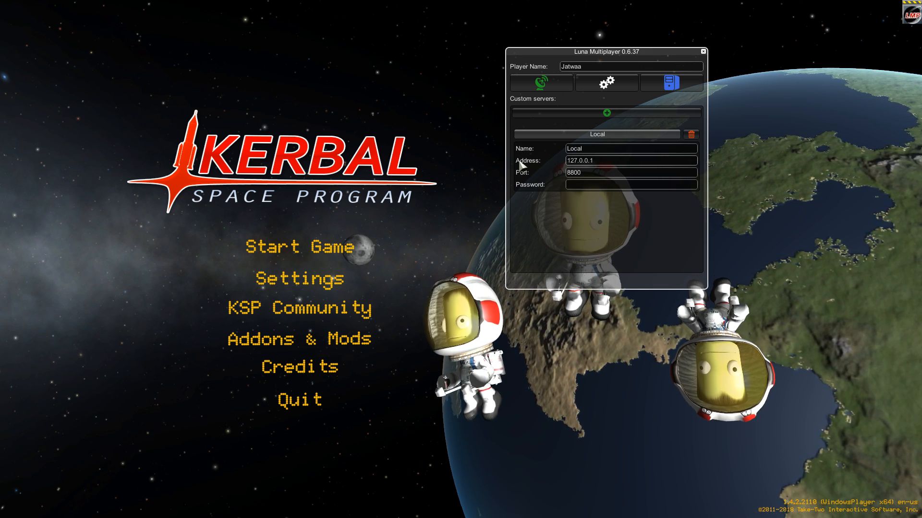
click(631, 161)
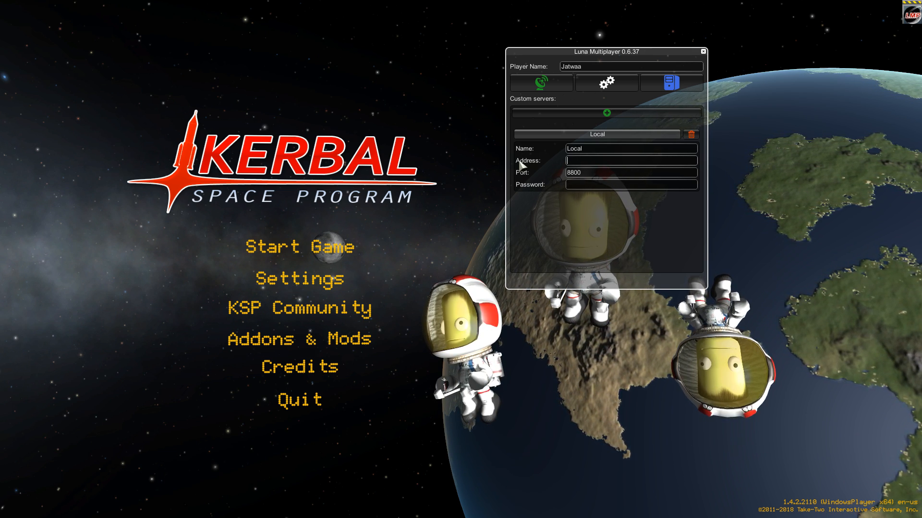
text(192.168.1.10)
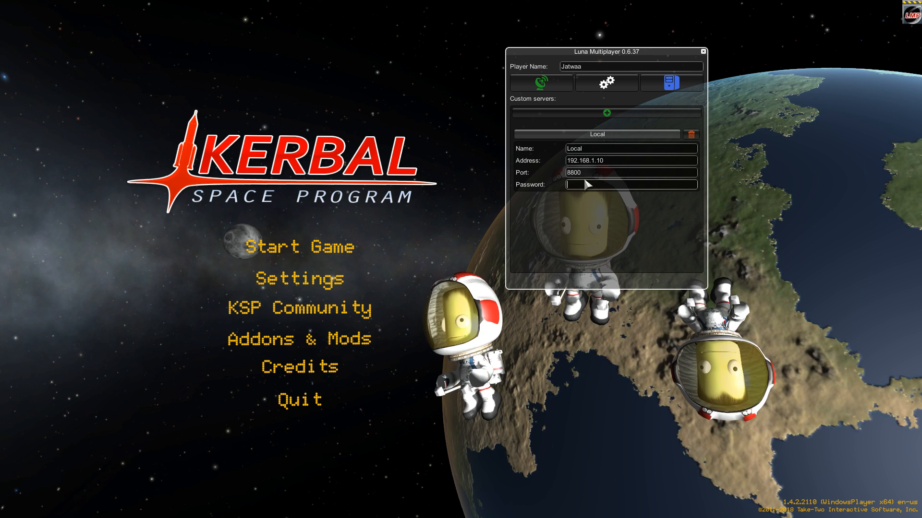
click(631, 172)
text(8801)
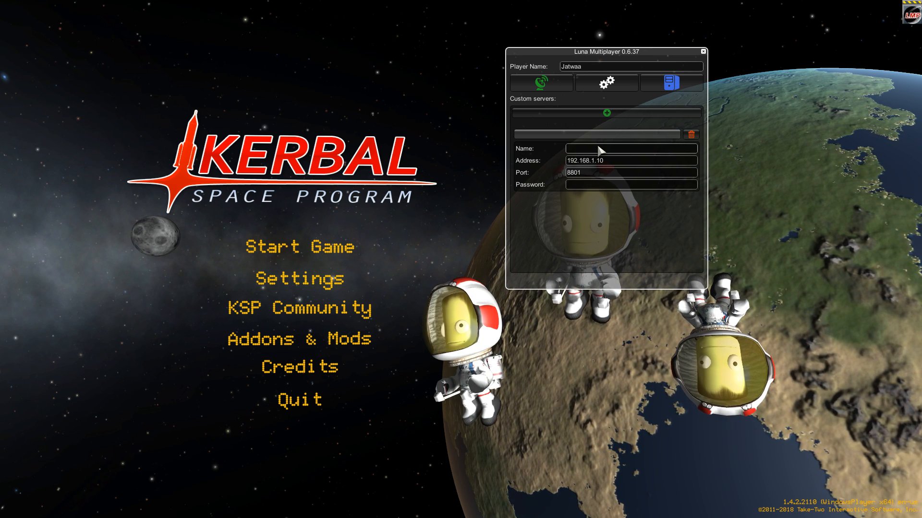
Name the first custom server Sandbox, add a second named Career, and add a third entry
text(Sandbox)
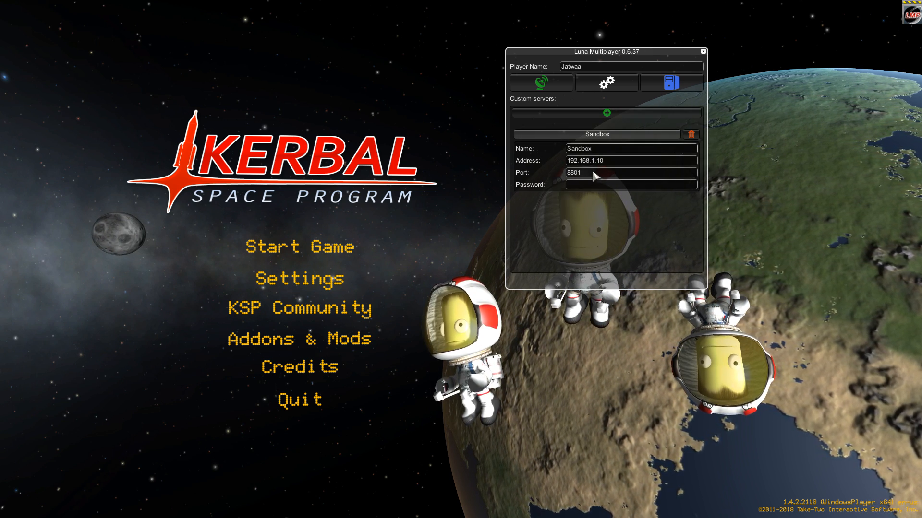
click(607, 113)
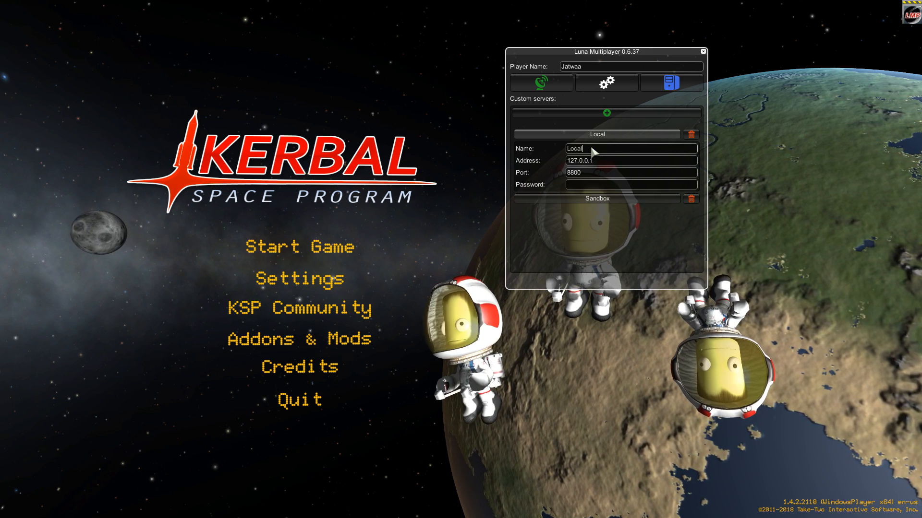
text(Career)
click(632, 159)
text(198.168.1.10)
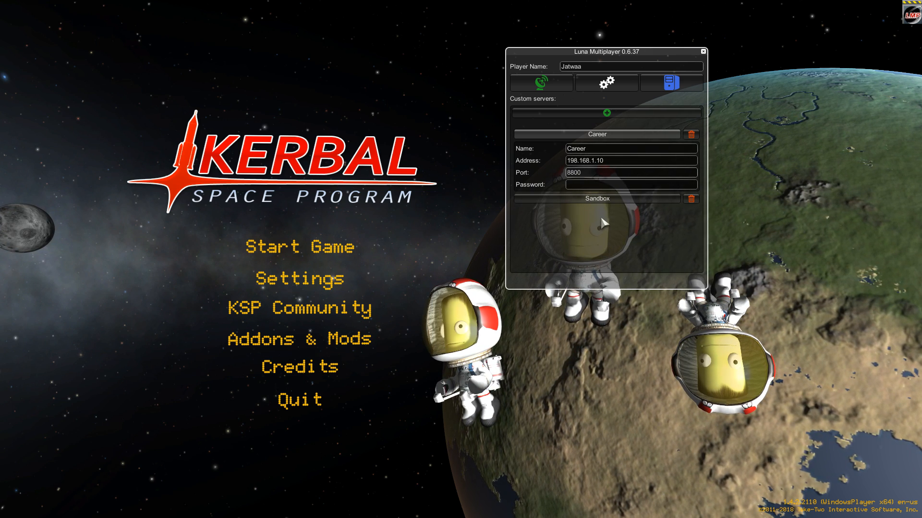
click(606, 112)
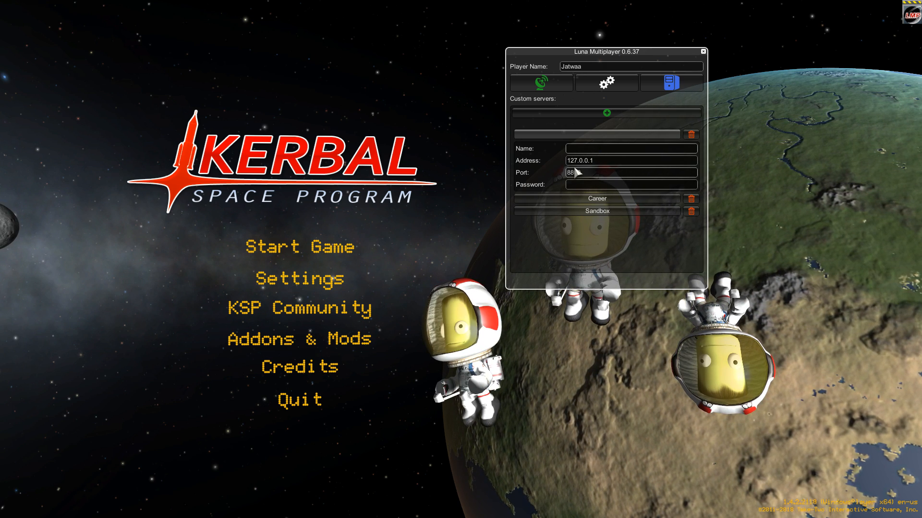
Name the third server Science and give it the address 192.168.1.10
text(Science)
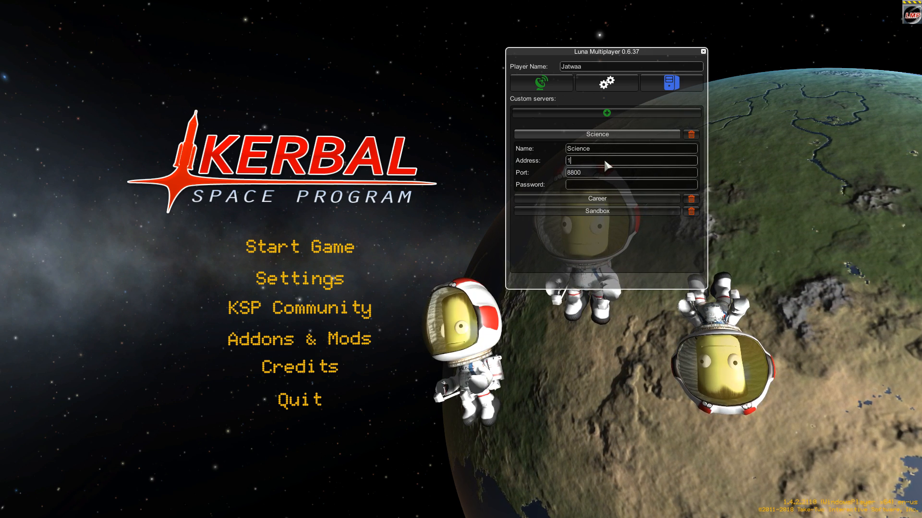
text(192.168.1.10)
click(632, 172)
text(8802)
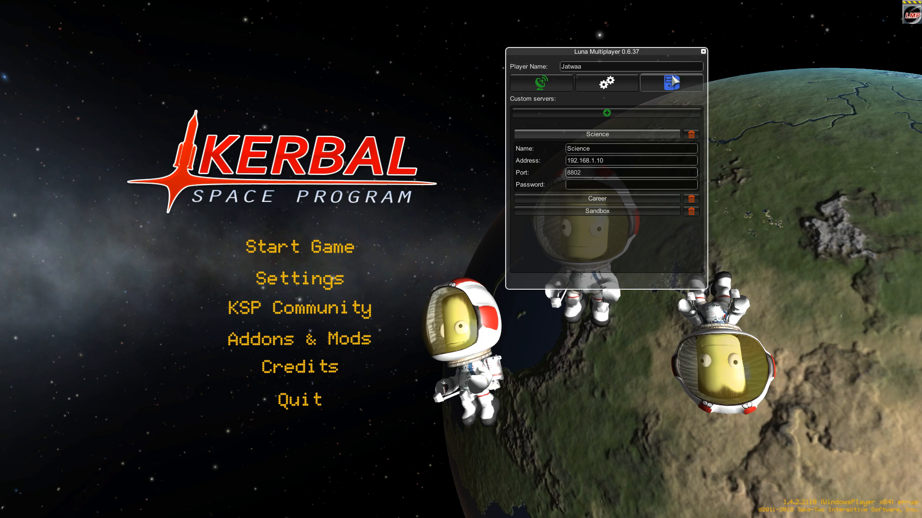
Move the Luna Multiplayer window aside to look over the public server list
drag(606, 51, 805, 266)
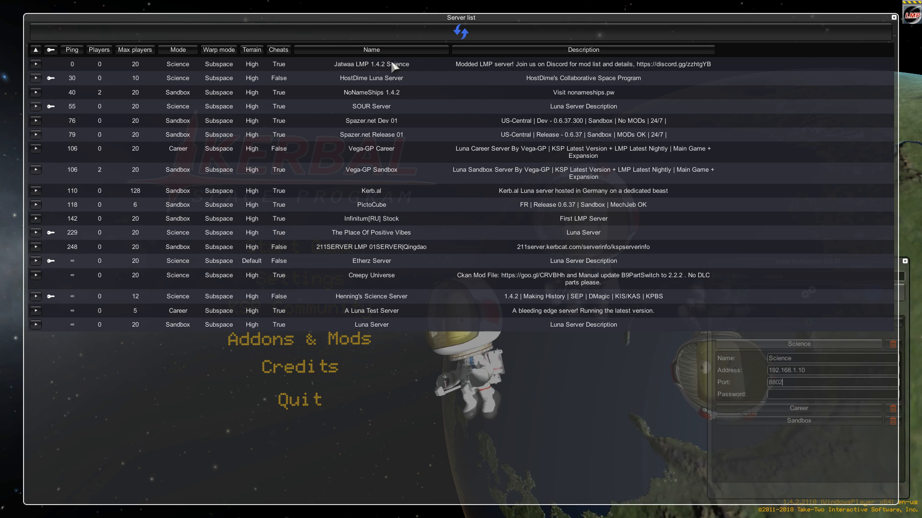
mouse_move(37, 106)
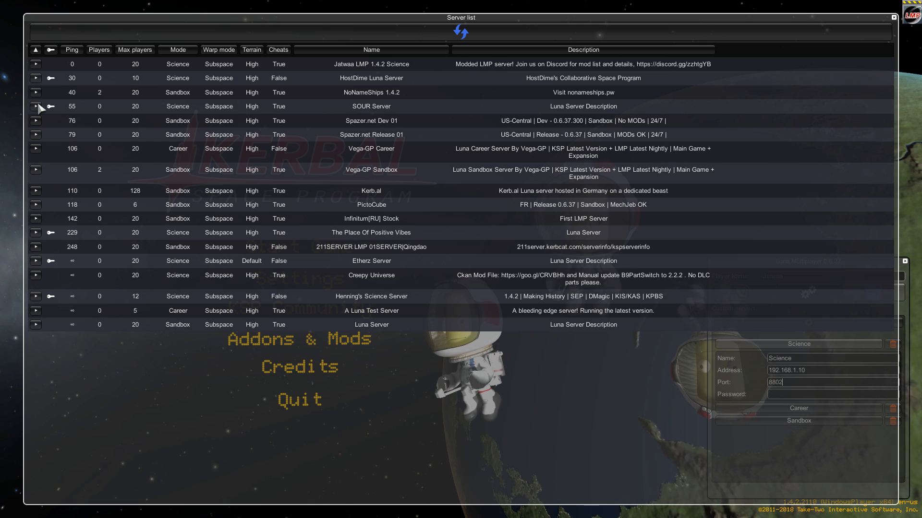
mouse_move(42, 216)
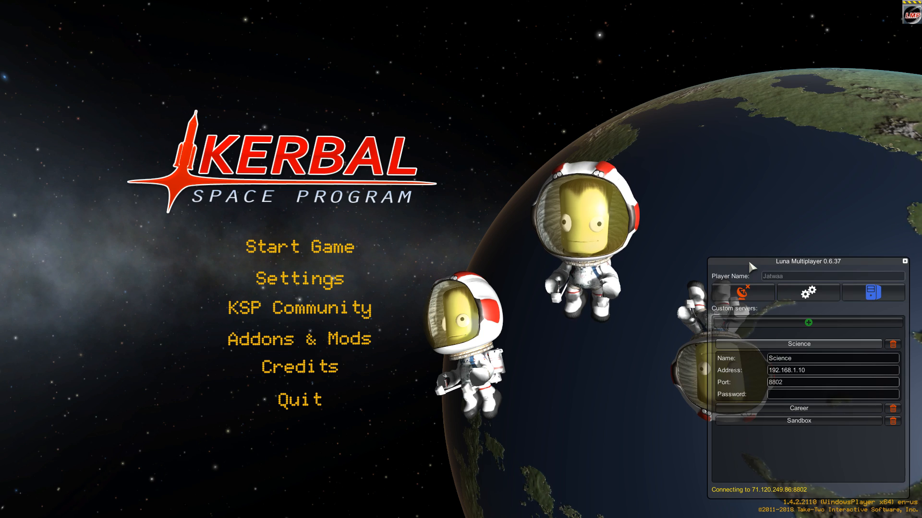
Move the multiplayer window around and settle it at the upper right
drag(803, 261, 478, 54)
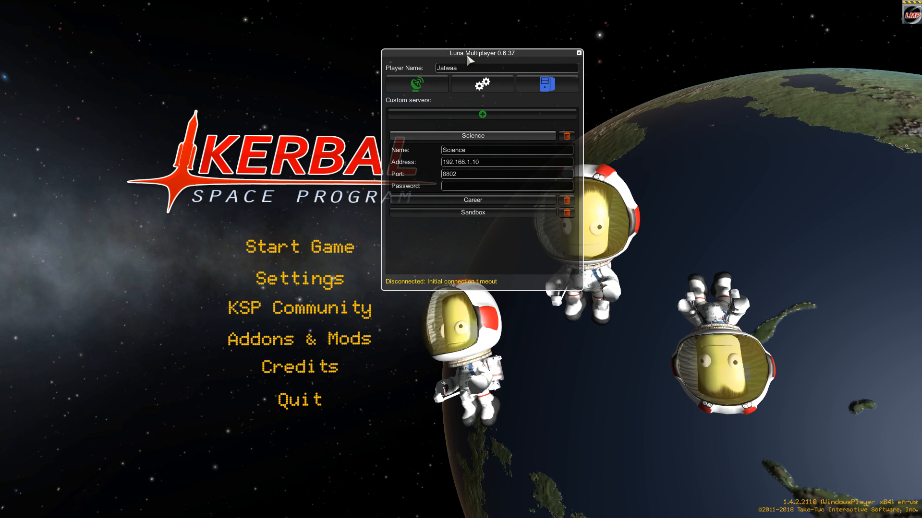
drag(482, 53, 599, 35)
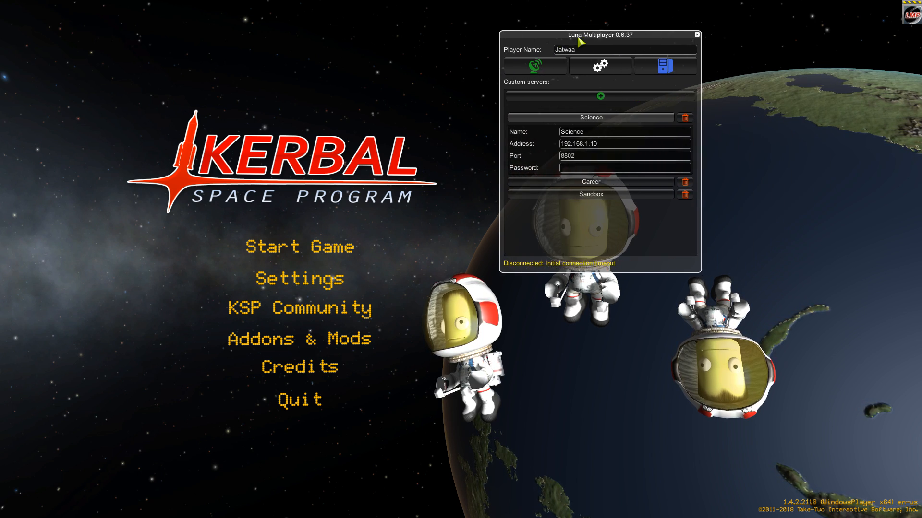
drag(599, 34, 474, 8)
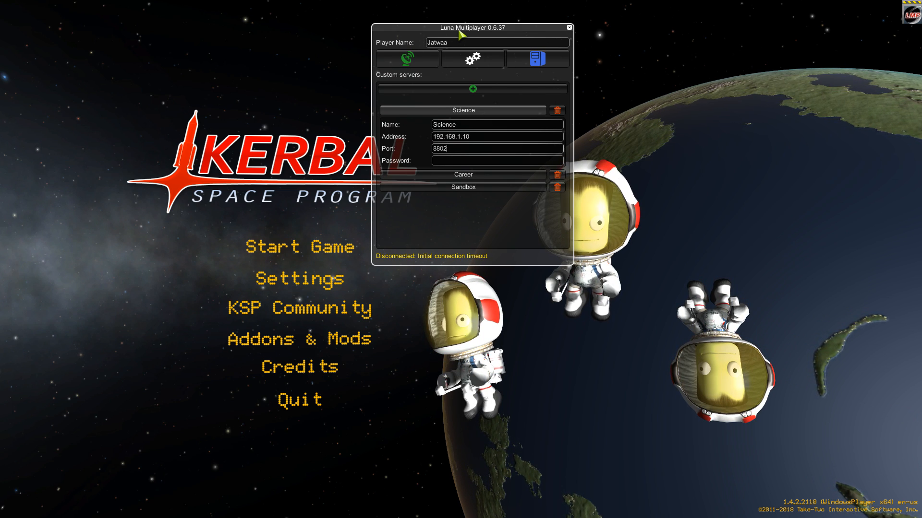
drag(471, 28, 755, 39)
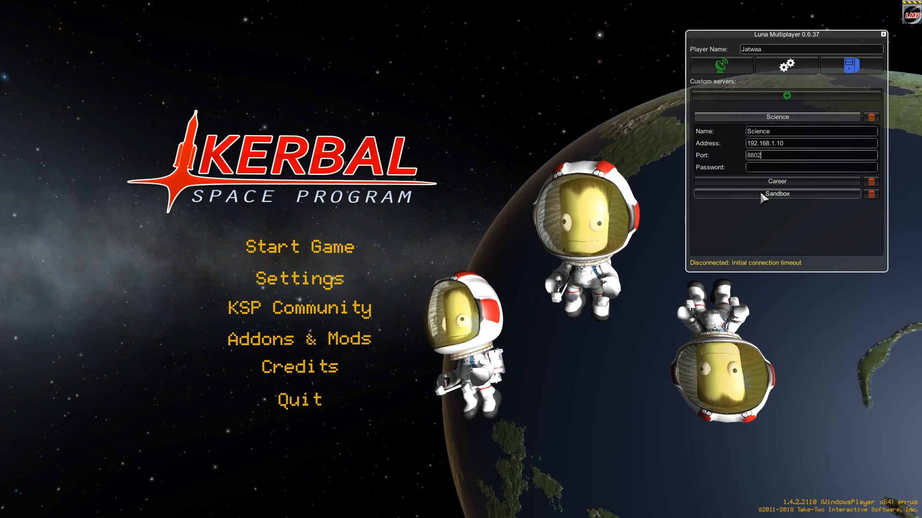
Show the Sandbox server's details, then switch back to the Science server's details
click(776, 194)
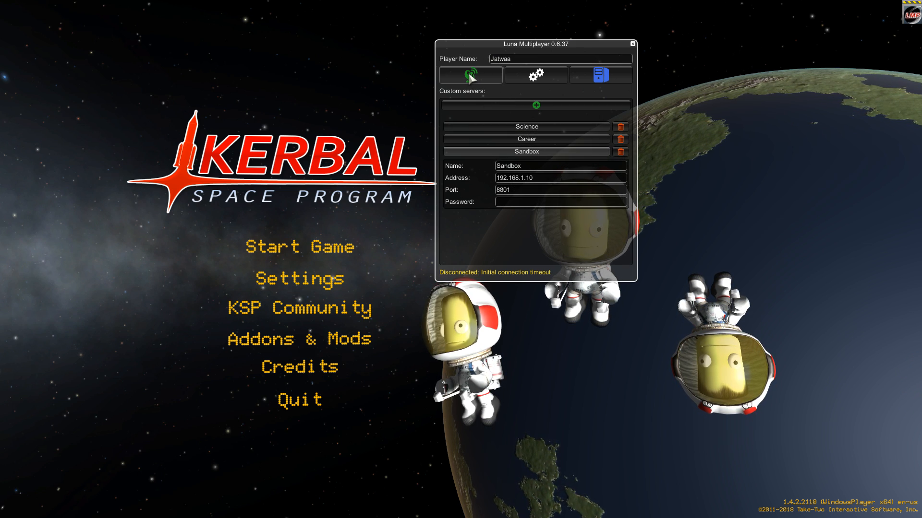
drag(535, 43, 782, 47)
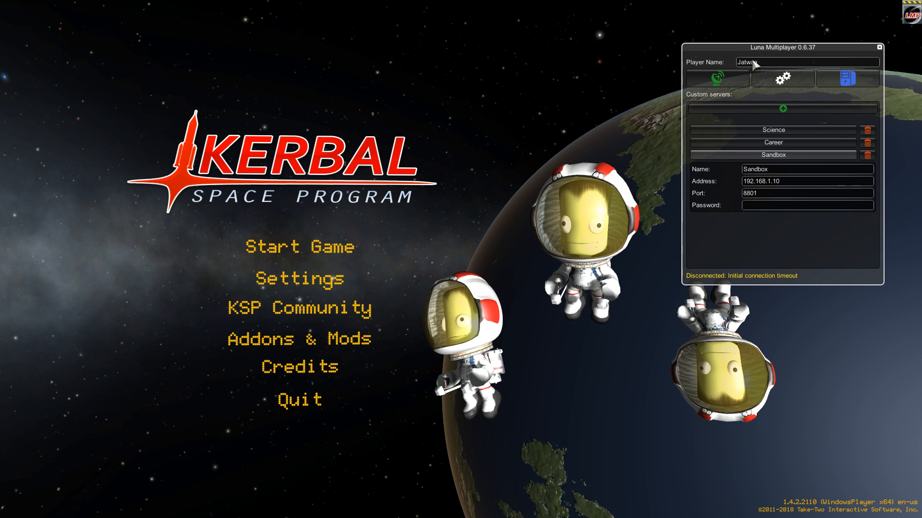
click(717, 78)
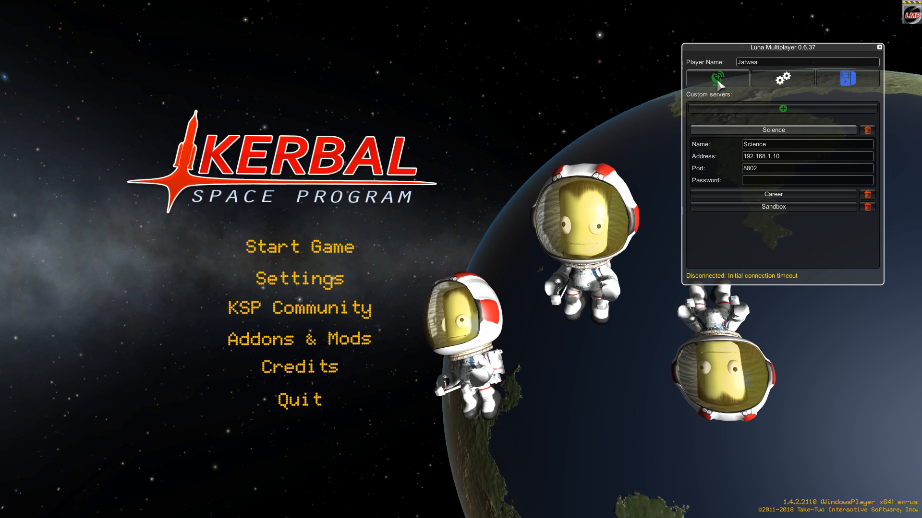
Connect to Science, dismiss the failed mod validation report, and move the multiplayer window toward the centre
click(716, 78)
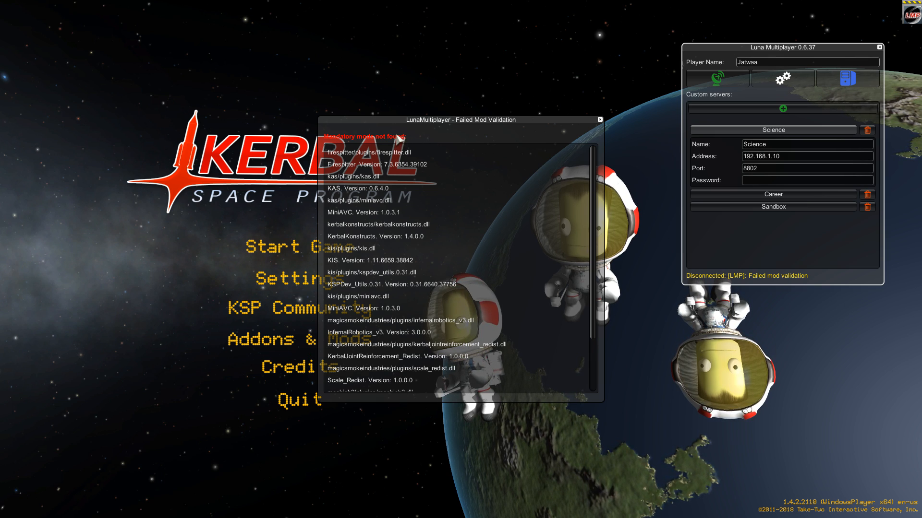
drag(461, 119, 594, 34)
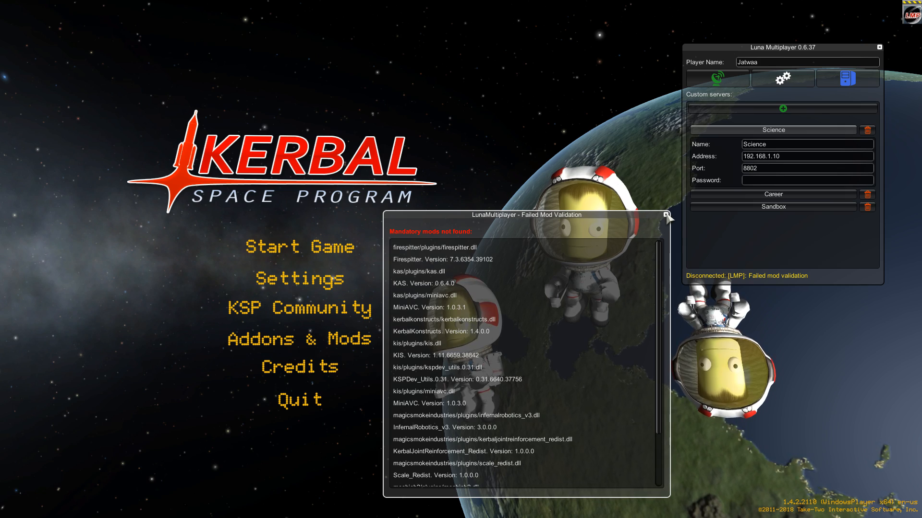
click(664, 215)
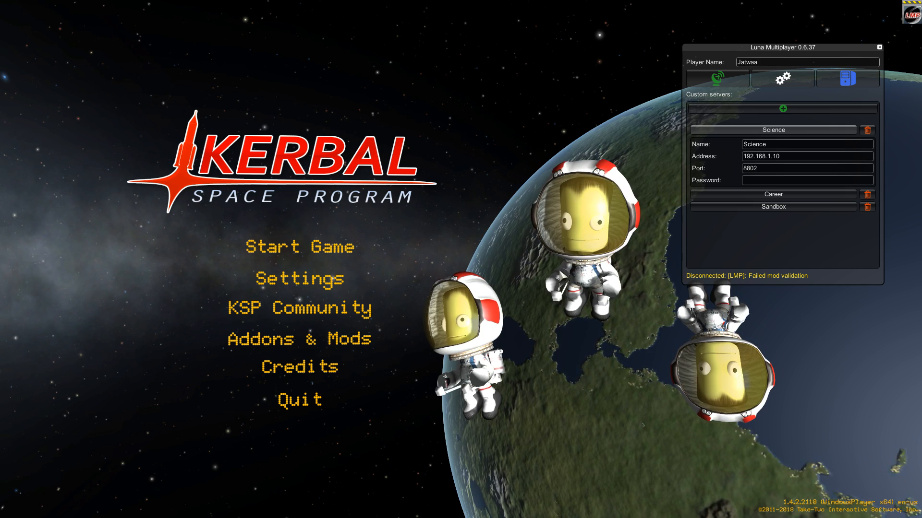
drag(782, 47, 570, 147)
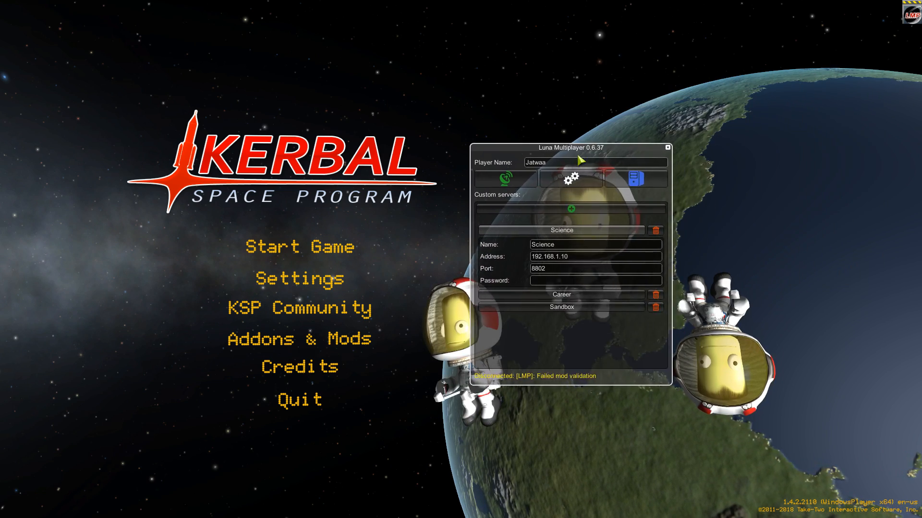
drag(571, 148, 499, 137)
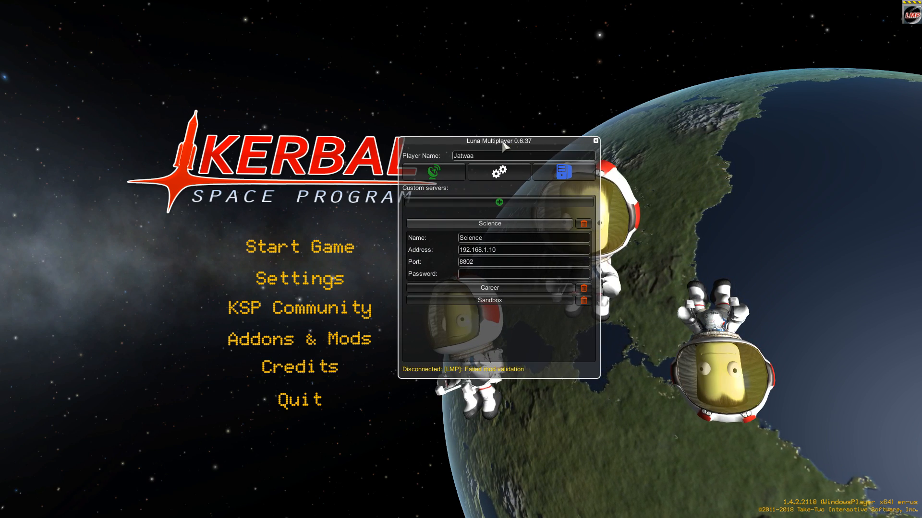
Reposition the multiplayer window before bringing up the Scatterer panel and Sandbox details
drag(498, 140, 787, 39)
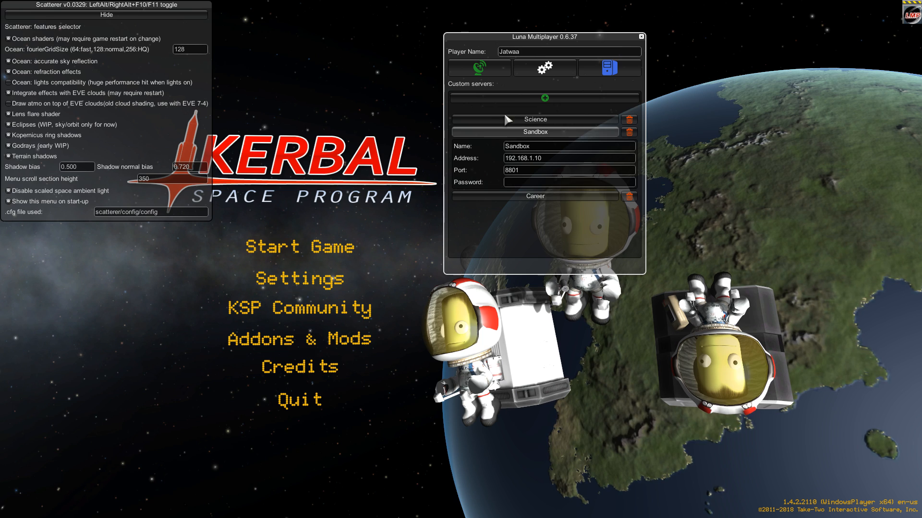
Move the multiplayer window lower and connect to the Sandbox server
drag(543, 37, 510, 218)
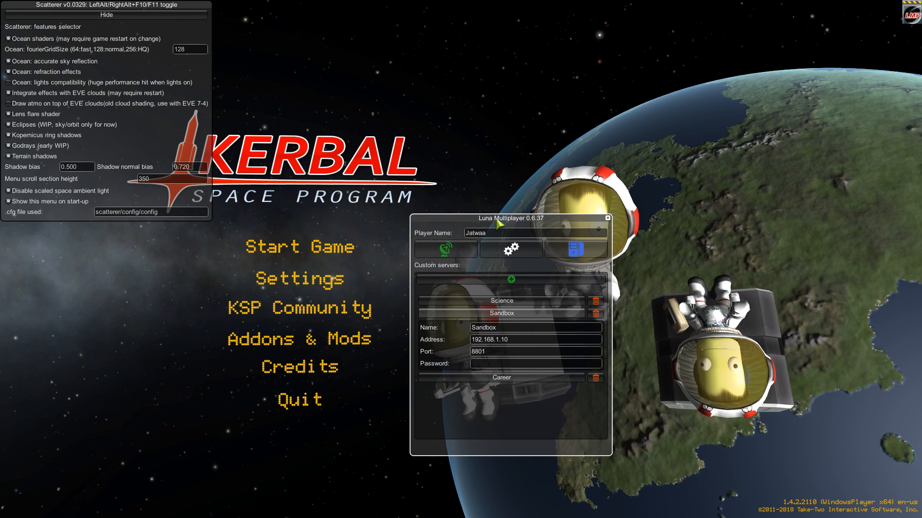
click(445, 250)
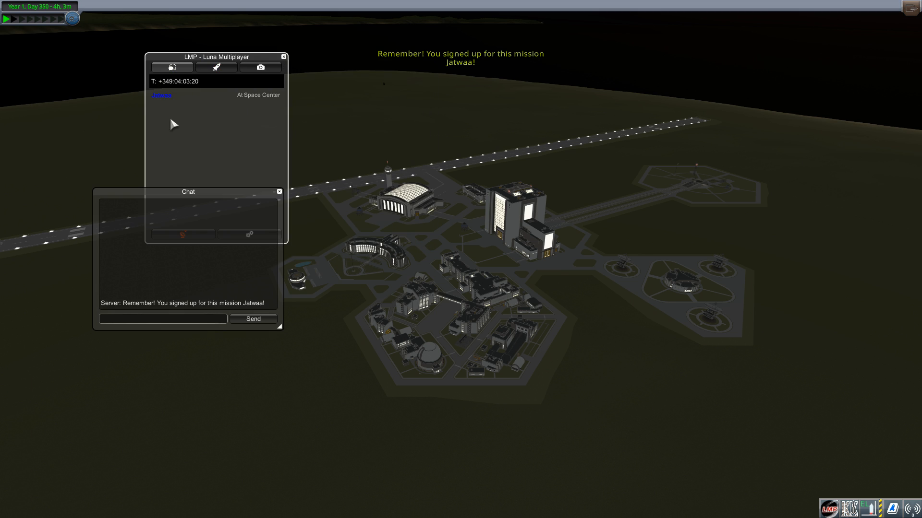
drag(188, 192, 520, 76)
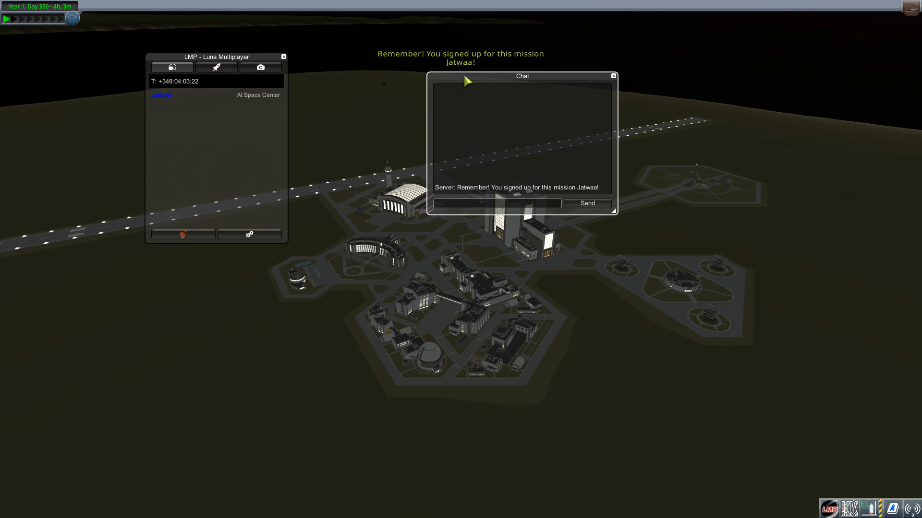
drag(520, 76, 170, 287)
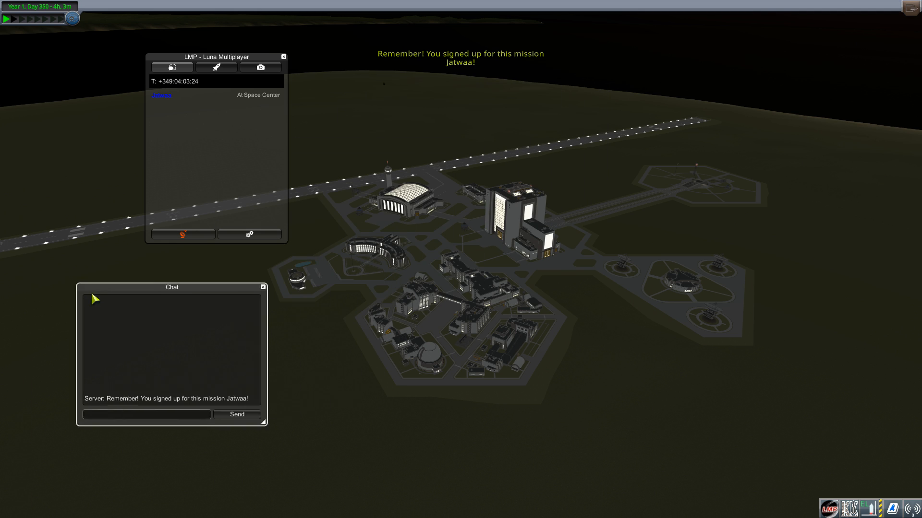
drag(172, 287, 111, 371)
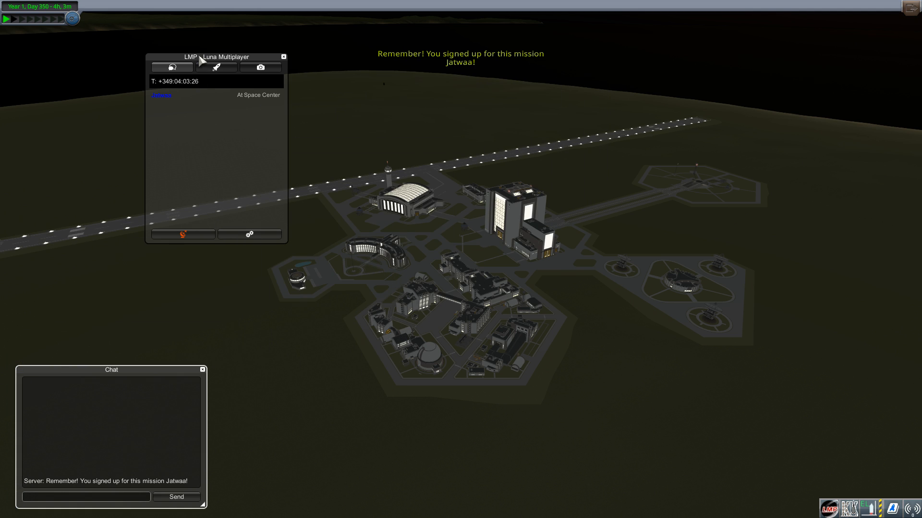
drag(225, 57, 780, 52)
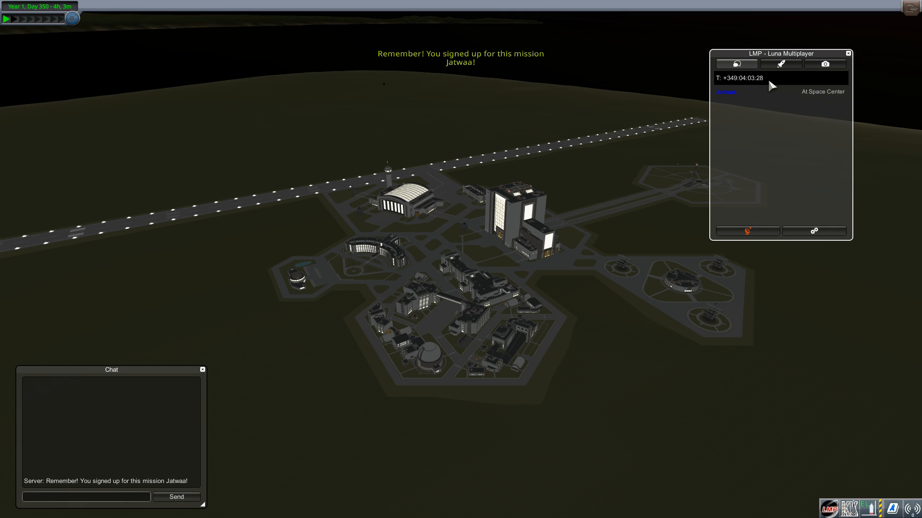
click(823, 64)
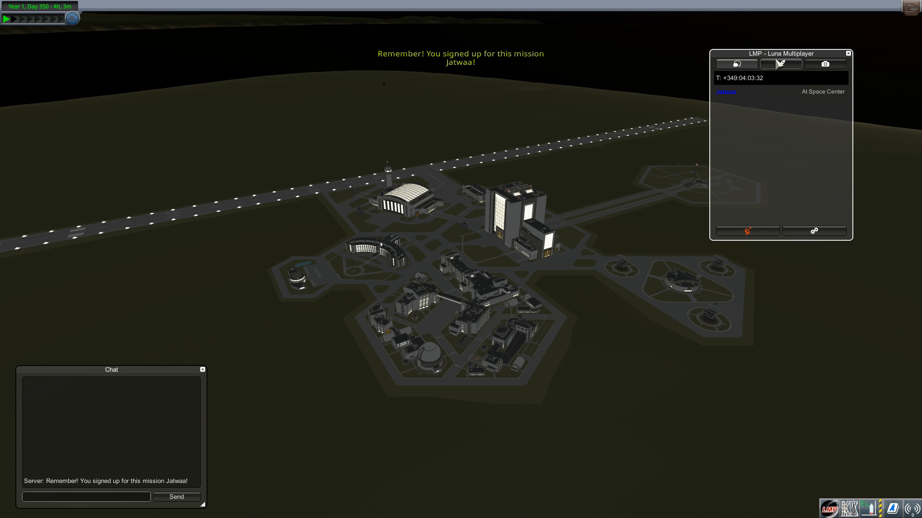
click(779, 64)
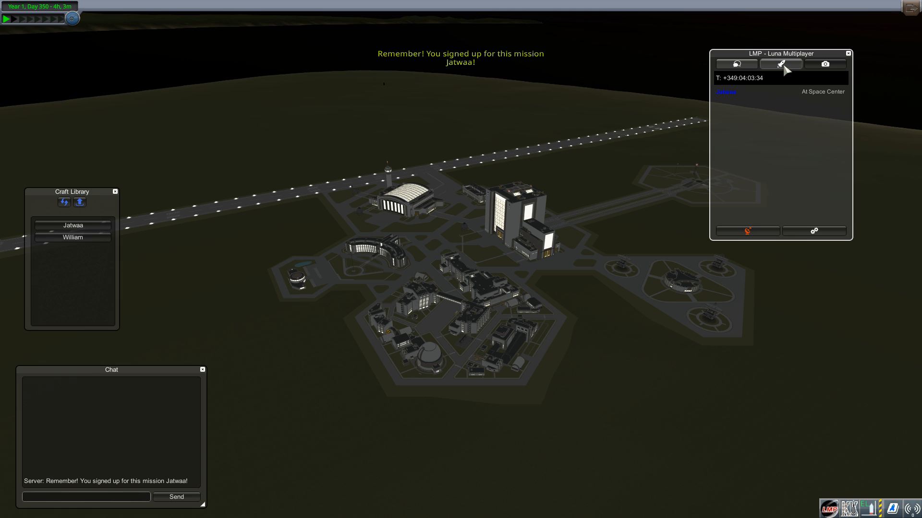
drag(72, 192, 592, 52)
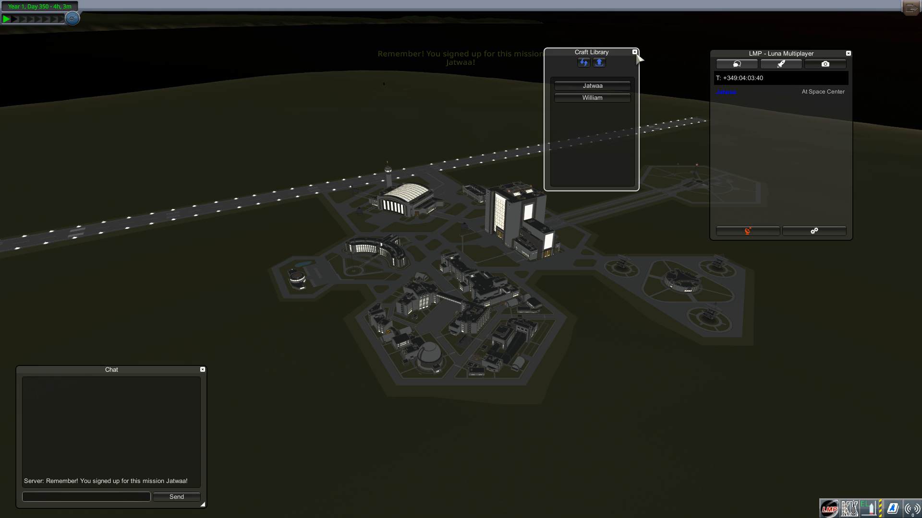
click(634, 51)
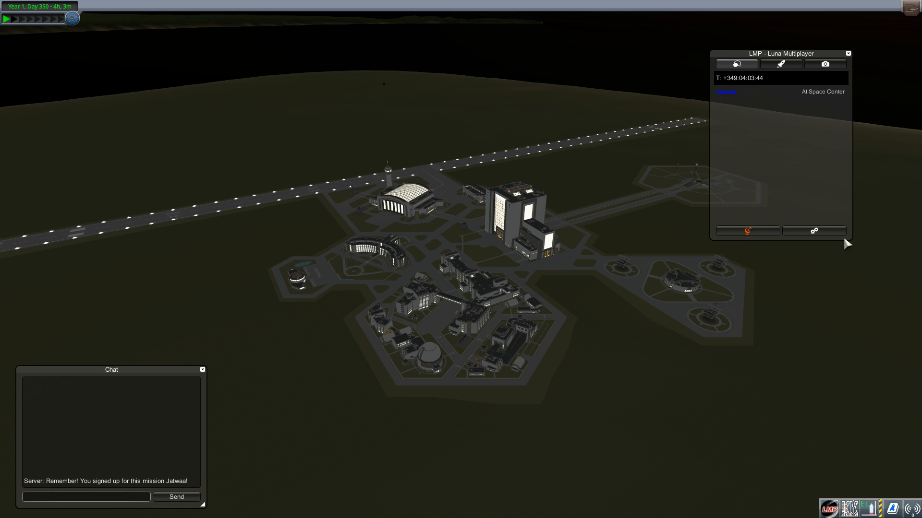
Open the multiplayer options at the top left and raise the player colour's red and green sliders
click(814, 231)
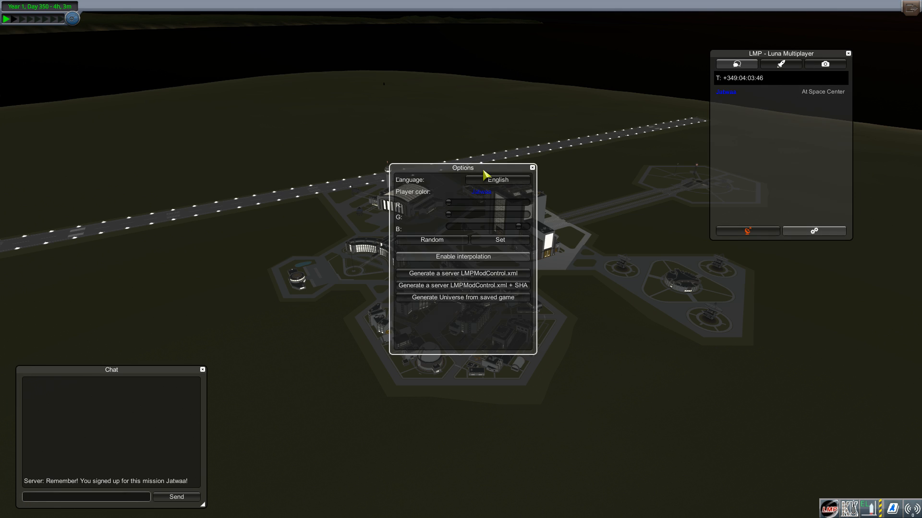
drag(463, 167, 269, 41)
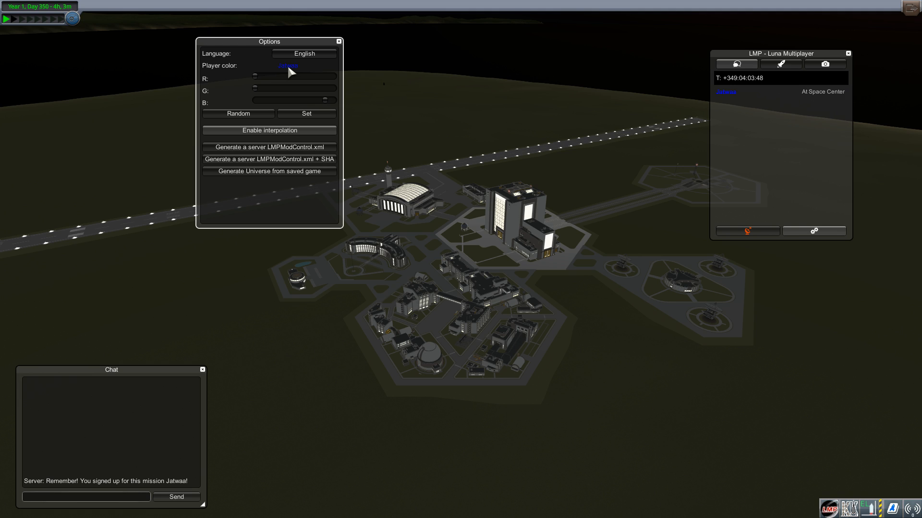
drag(252, 77, 323, 82)
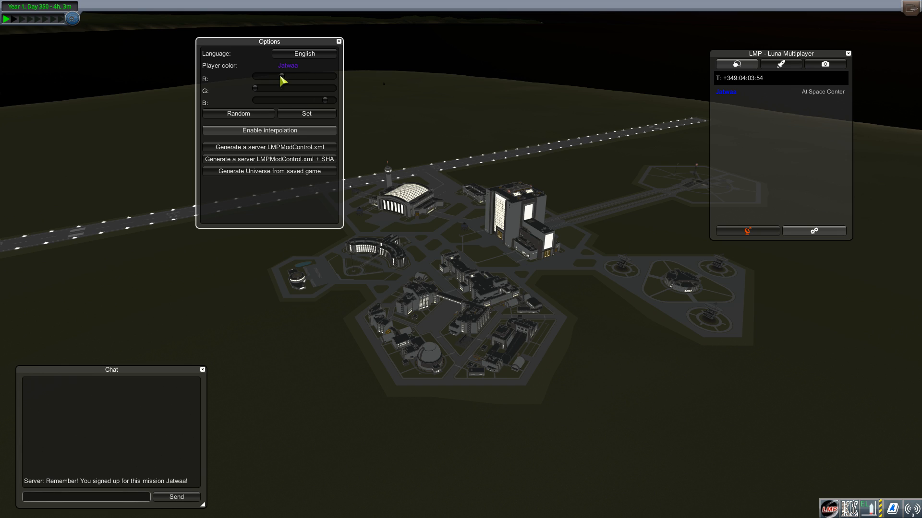
drag(282, 78, 276, 85)
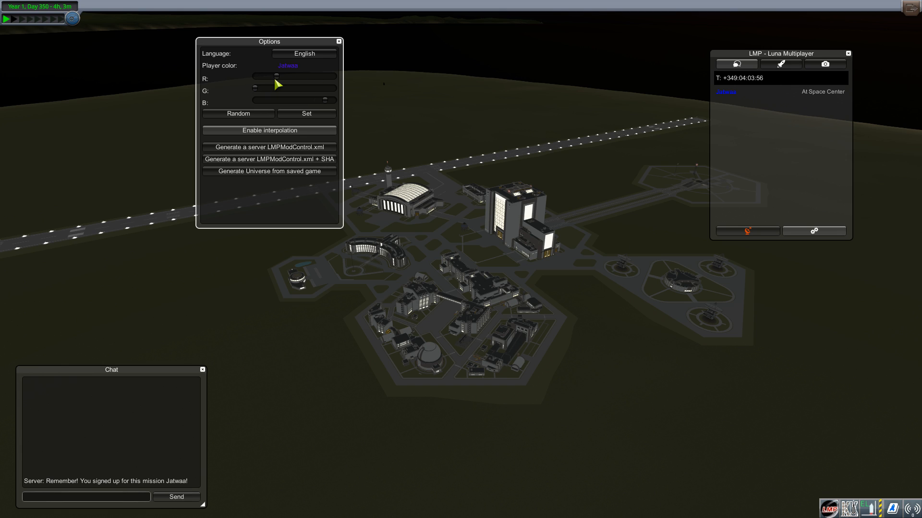
drag(276, 85, 259, 94)
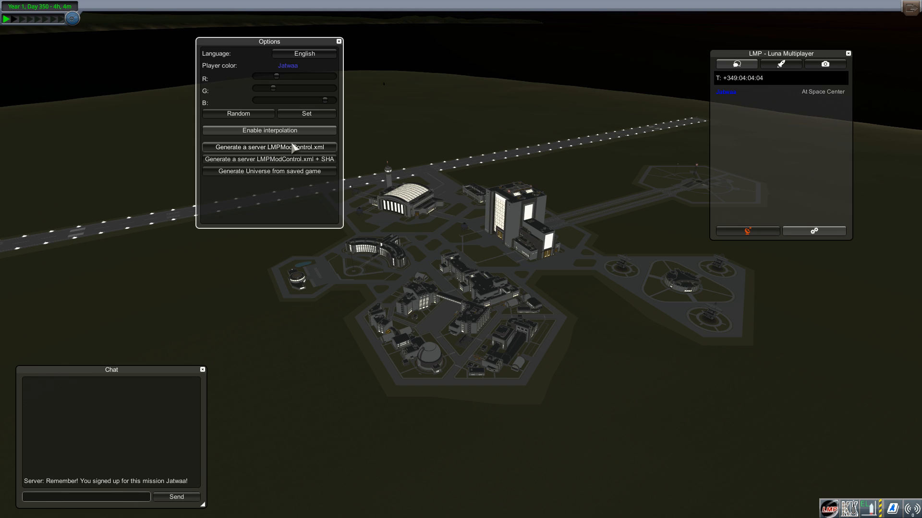
mouse_move(299, 148)
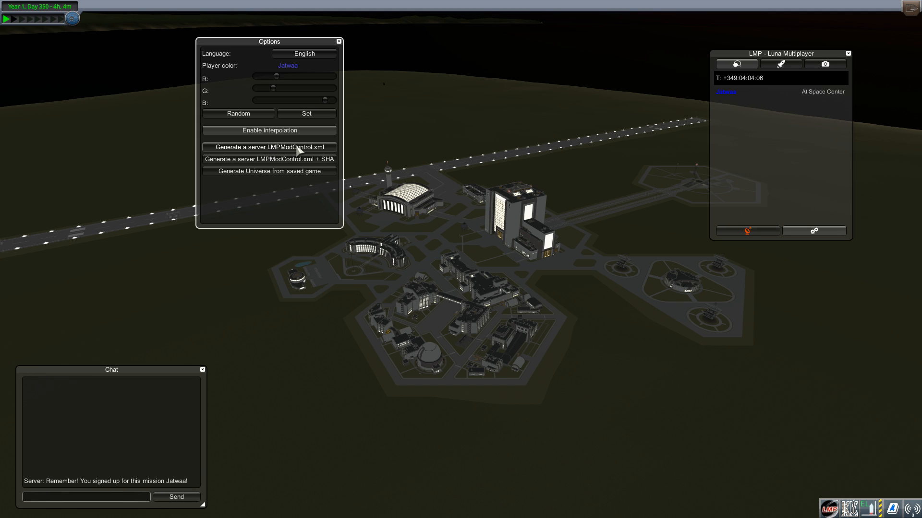
mouse_move(296, 158)
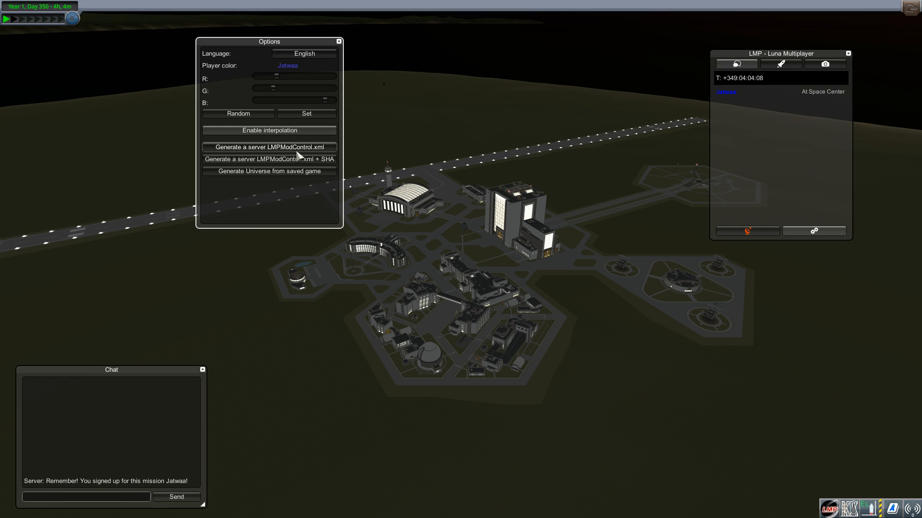
mouse_move(272, 158)
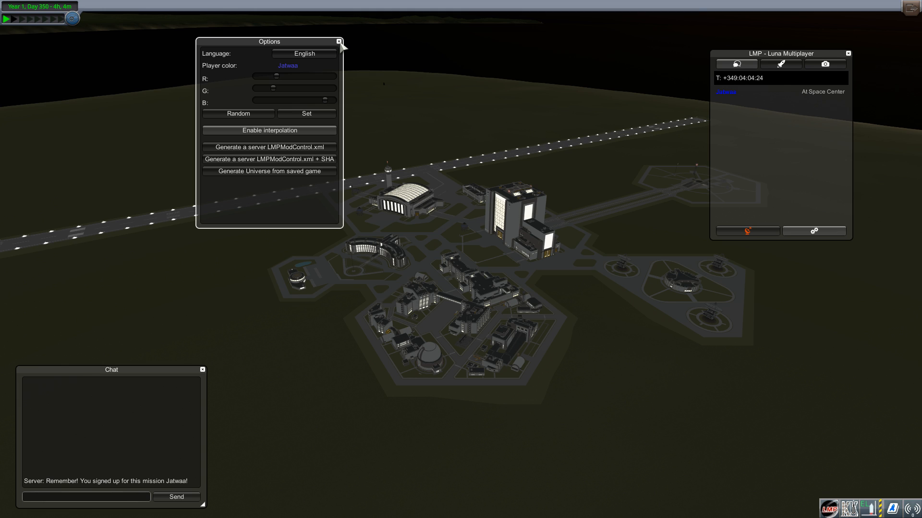
Close the multiplayer options and go to the Tracking Station's tracked objects around Kerbin
click(338, 42)
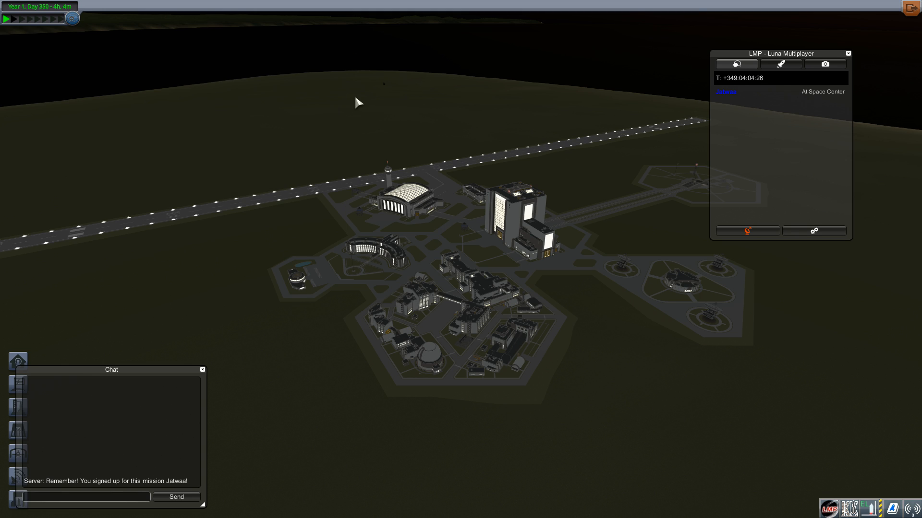
drag(112, 370, 121, 368)
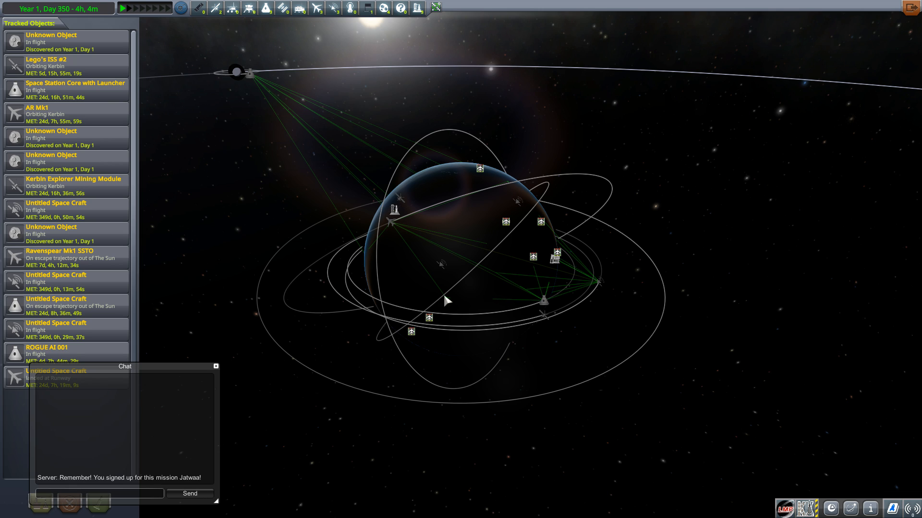
mouse_move(475, 240)
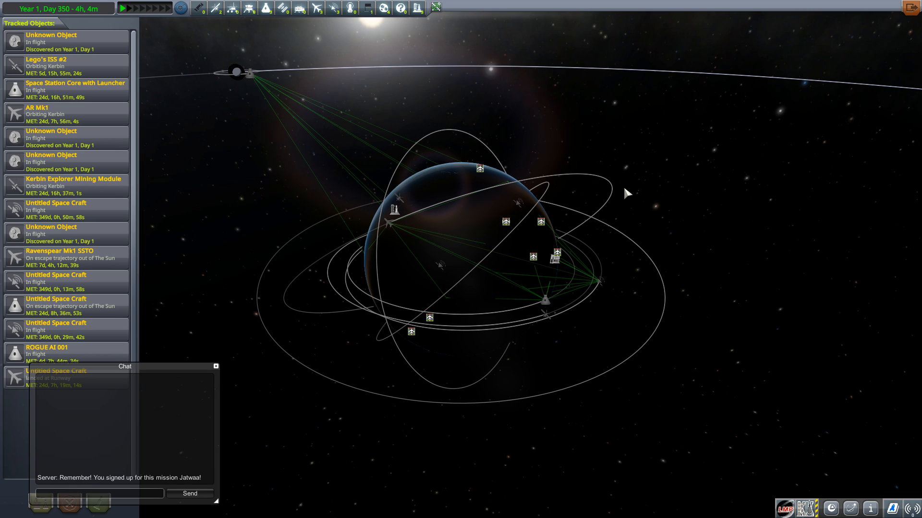
mouse_move(598, 223)
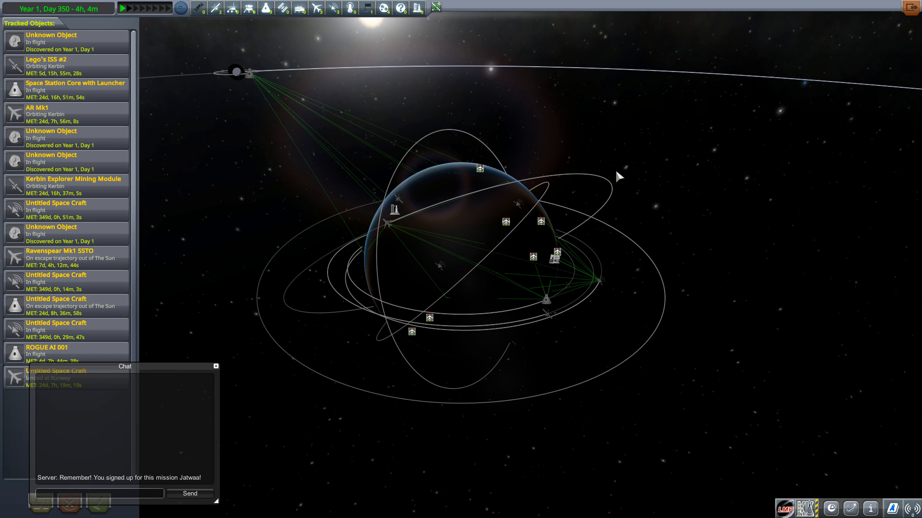
mouse_move(288, 334)
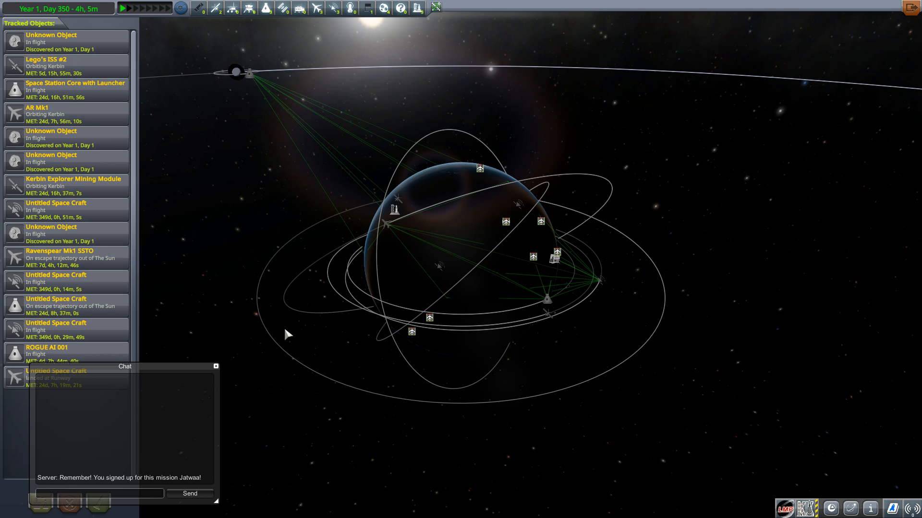
Disconnect from the Sandbox multiplayer server, landing back at the main menu
click(215, 366)
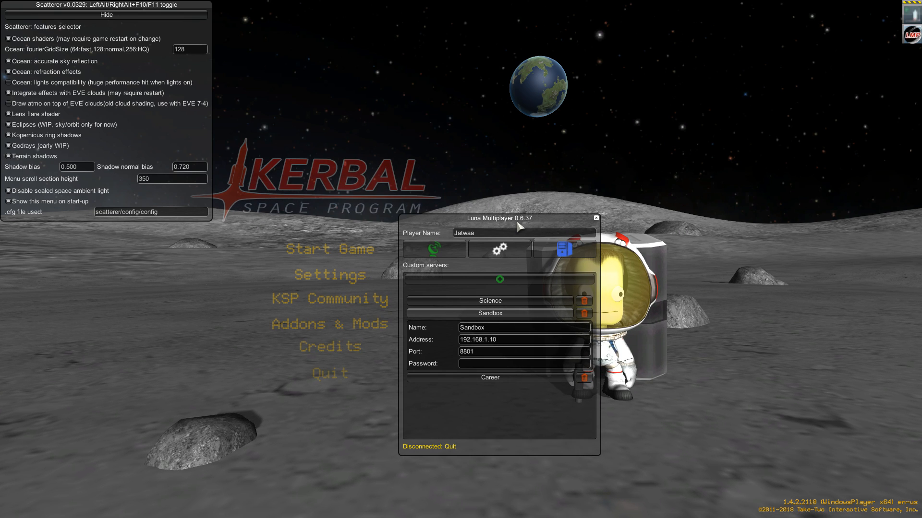
Show the public server list and refresh it so servers repopulate
click(573, 249)
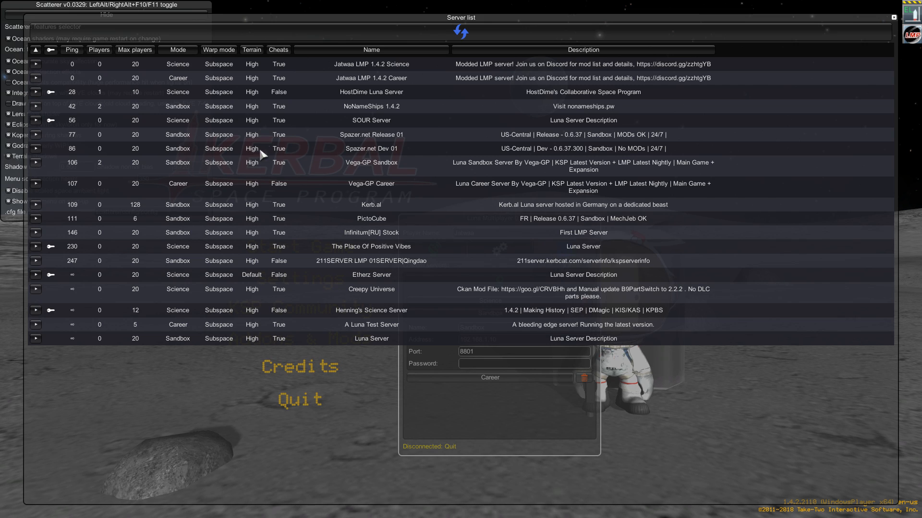
mouse_move(393, 119)
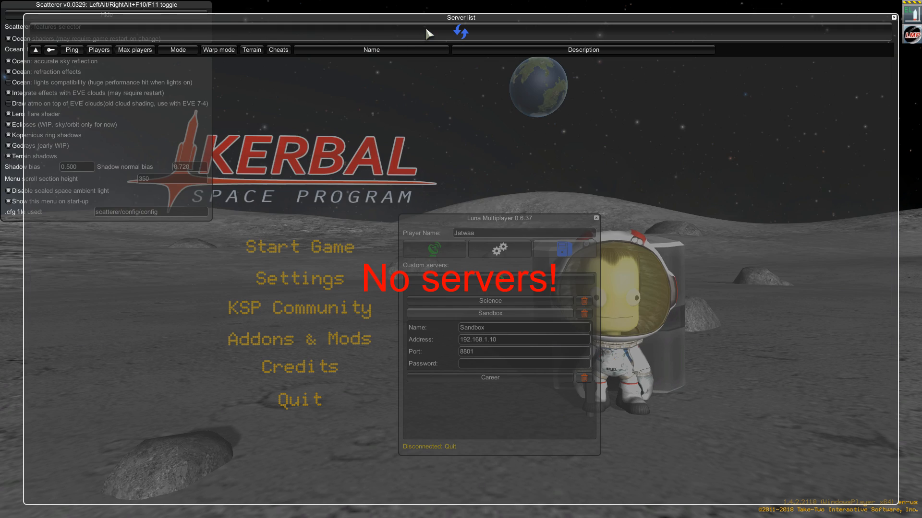
click(462, 32)
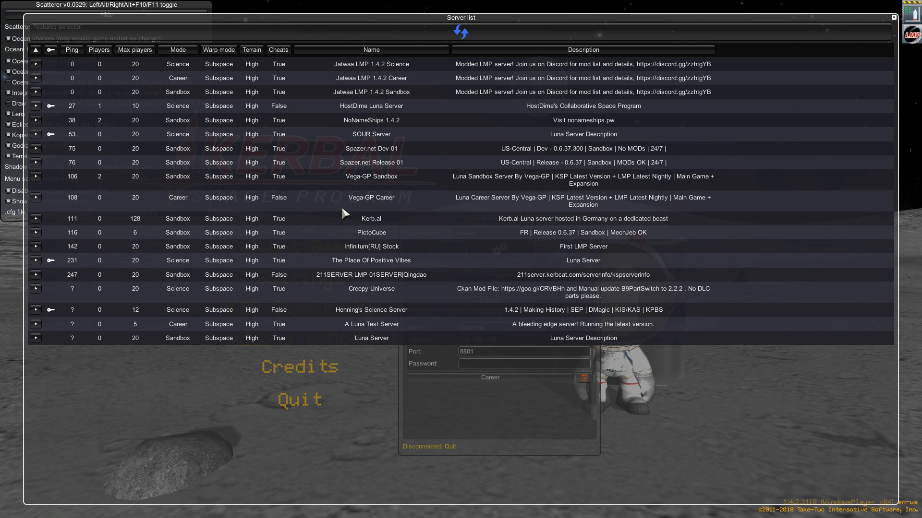
mouse_move(540, 74)
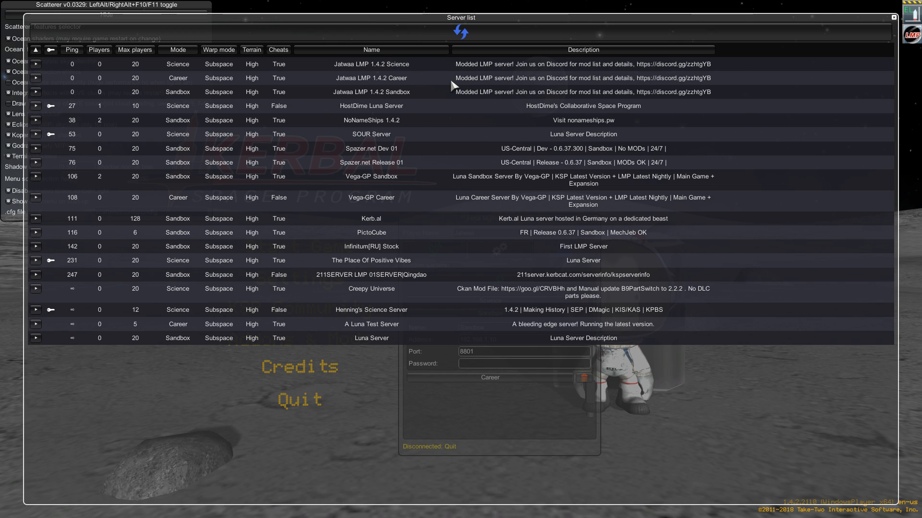
mouse_move(178, 49)
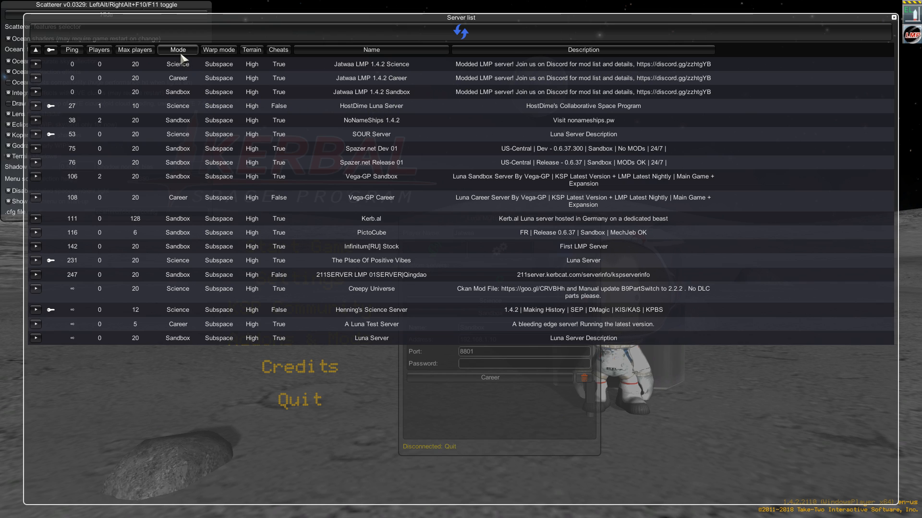
mouse_move(192, 99)
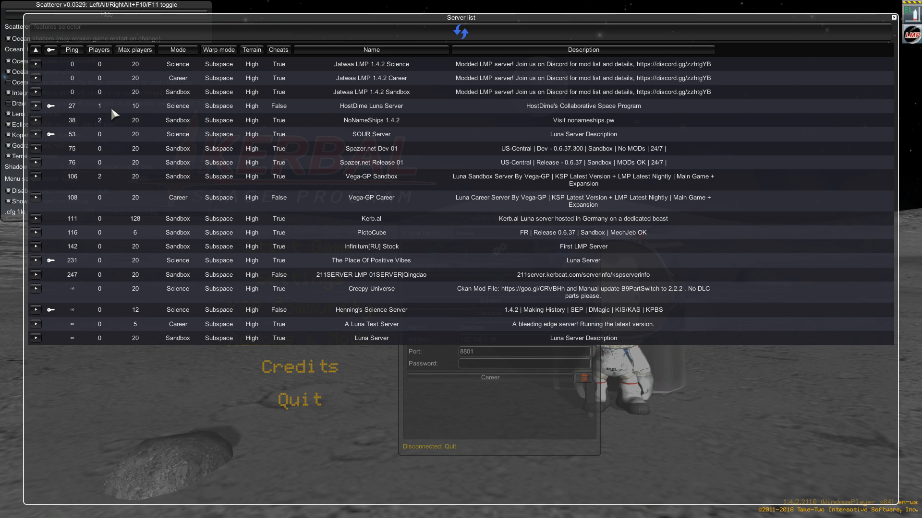
mouse_move(119, 137)
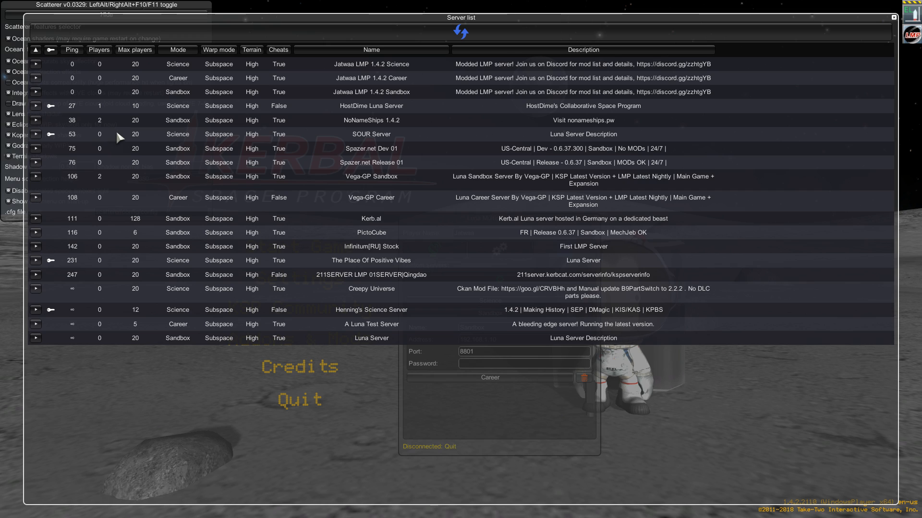
mouse_move(282, 112)
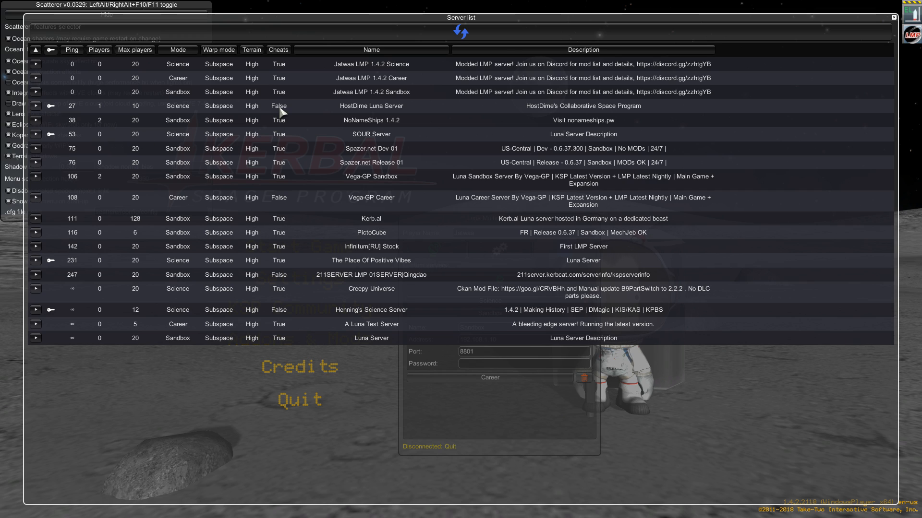
mouse_move(308, 105)
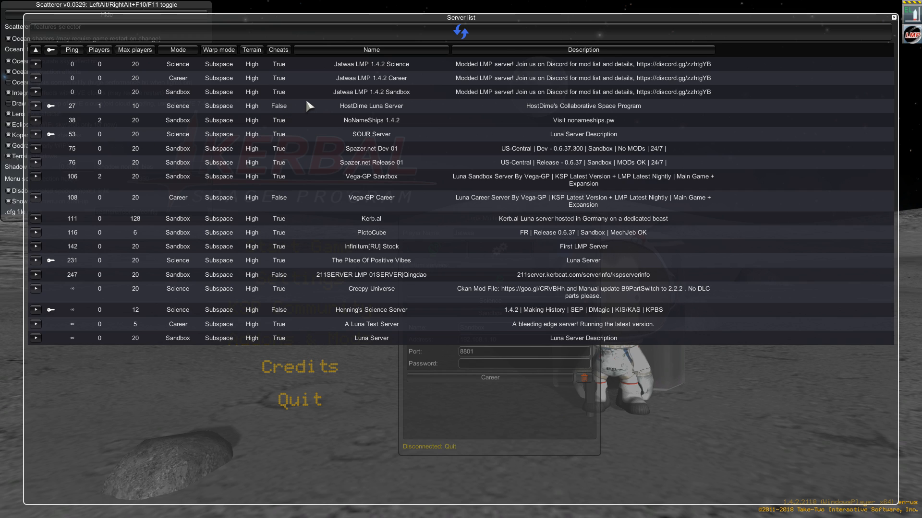